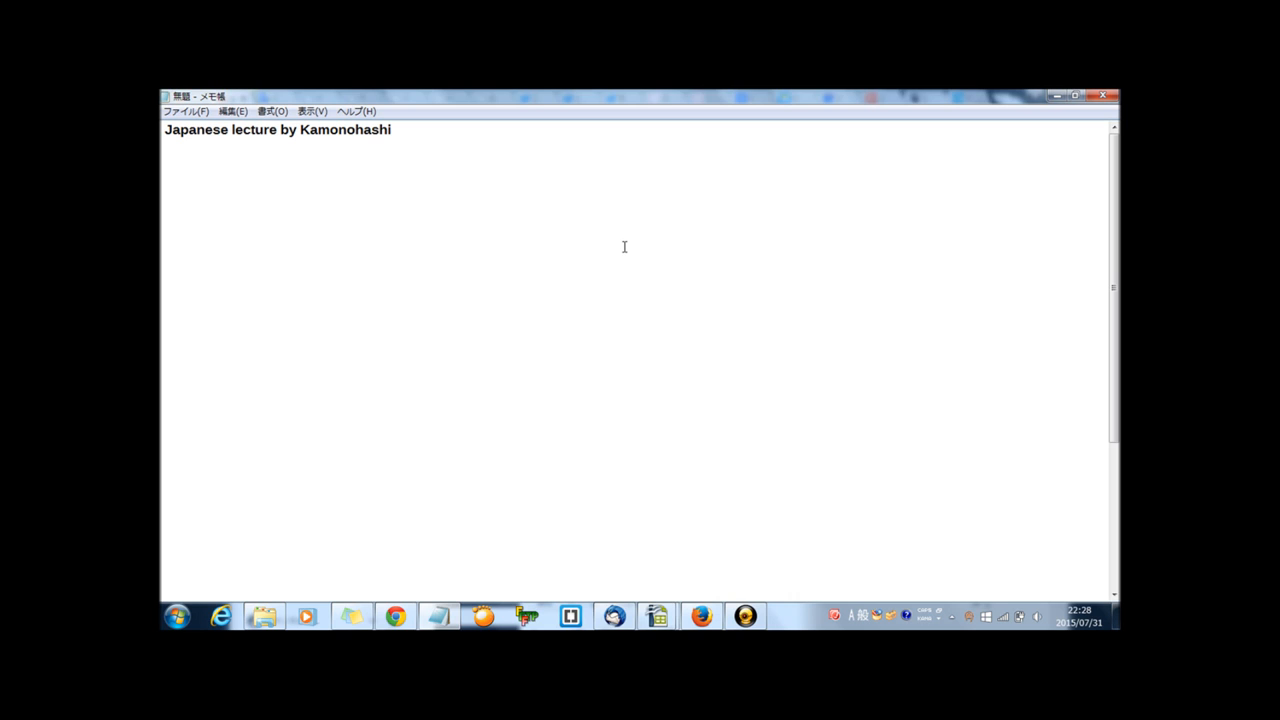
{"action": "mouse_move", "coordinate": [442, 280]}
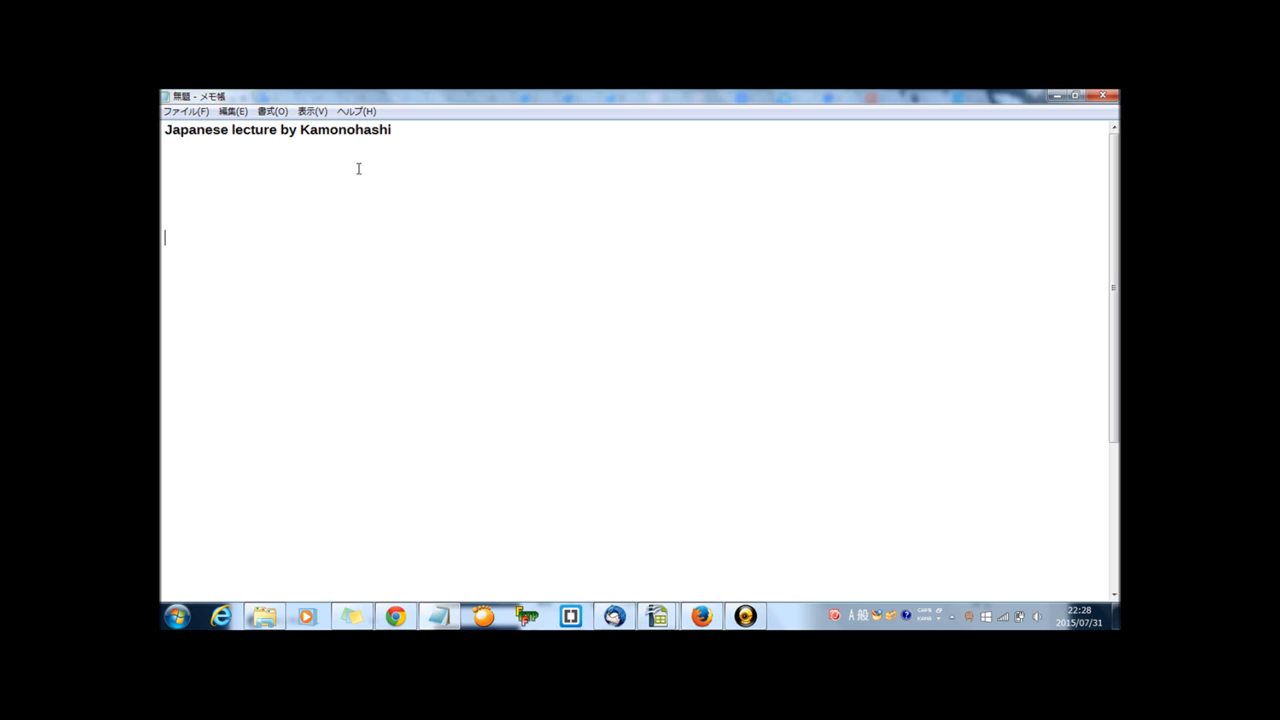
{"action": "mouse_move", "coordinate": [354, 168]}
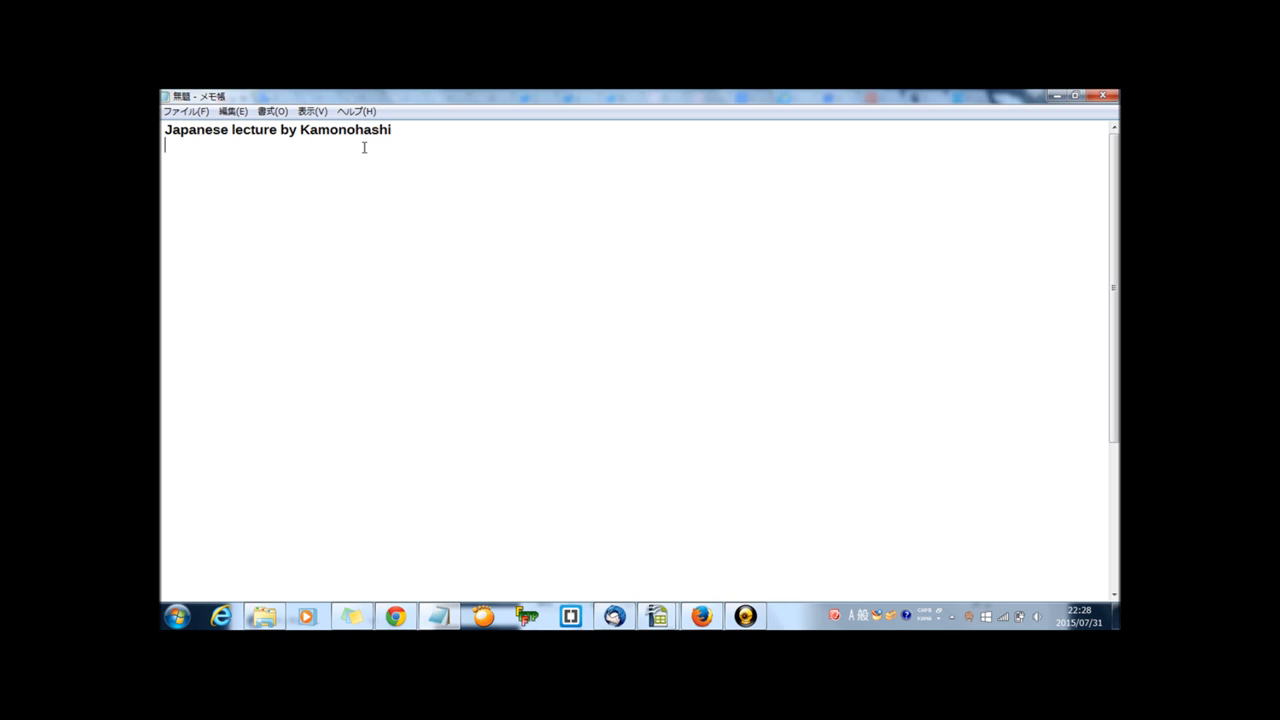
Step: Write the question how to say "yawn" in Japanese ? followed by Yawn=あくび(akubi)
{"action": "type", "text": "how to say \"yawn\" in Japanese  ?"}
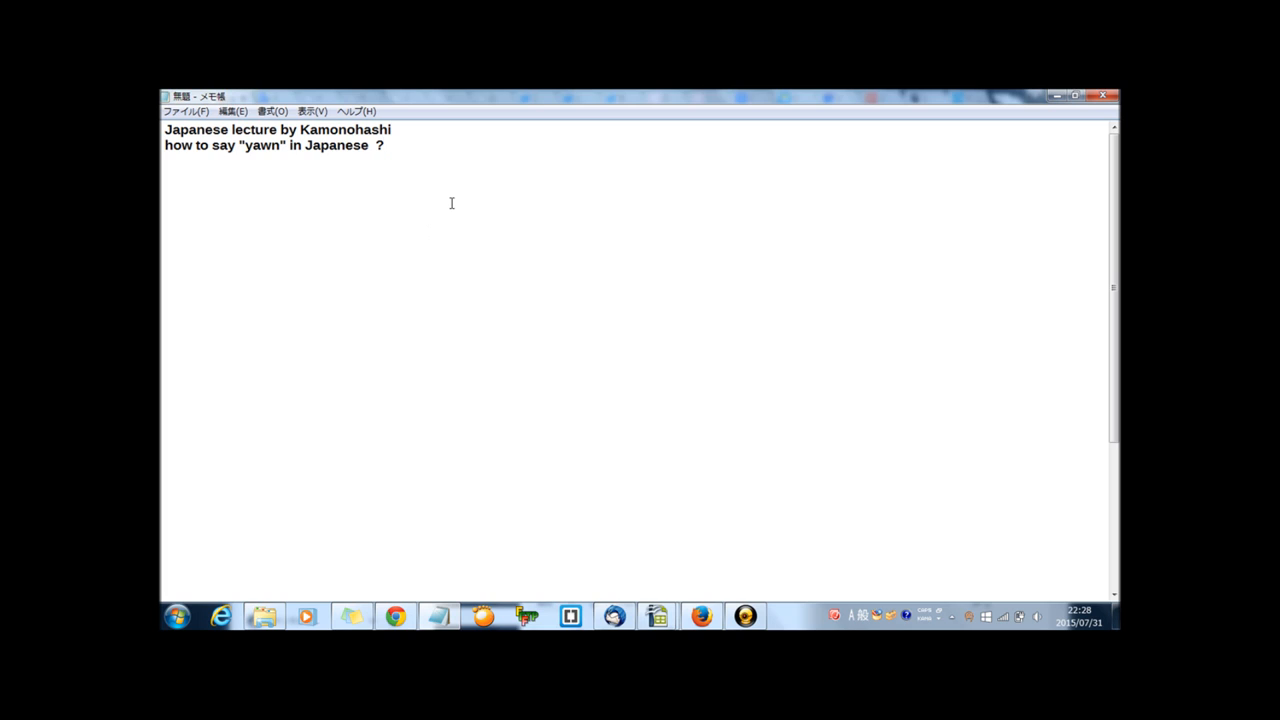
{"action": "mouse_move", "coordinate": [492, 196]}
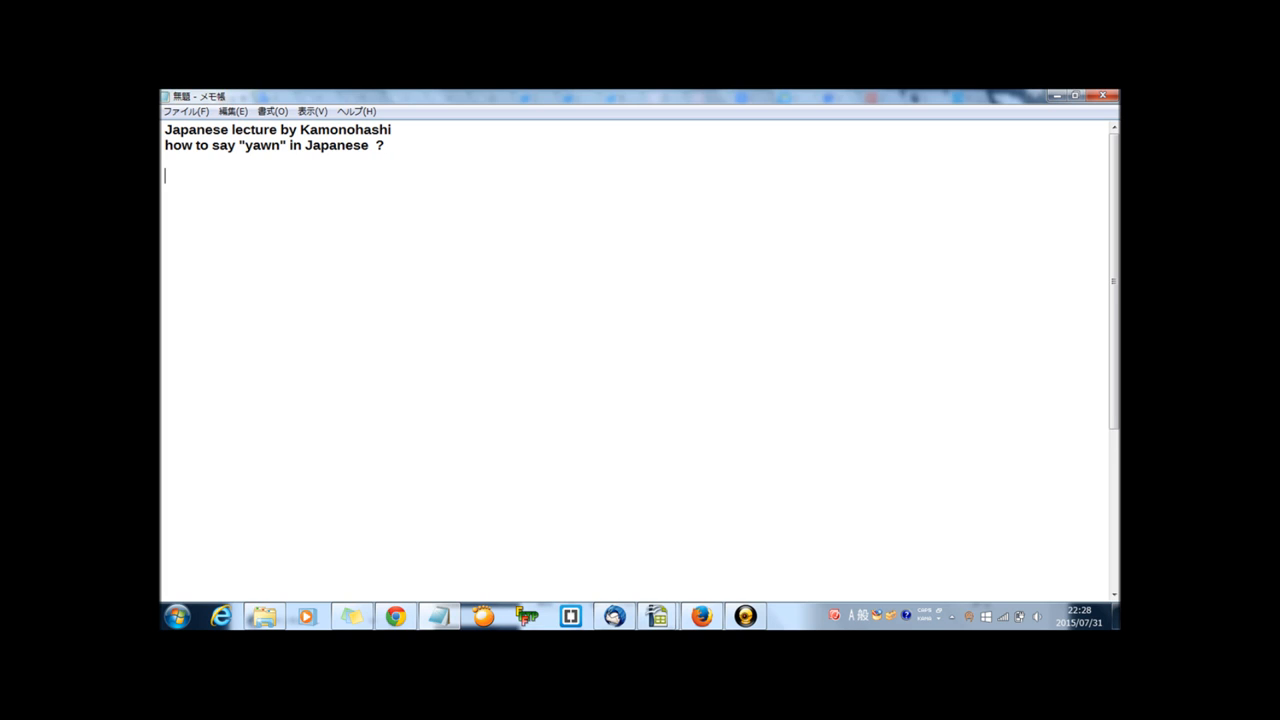
{"action": "type", "text": "Yawn"}
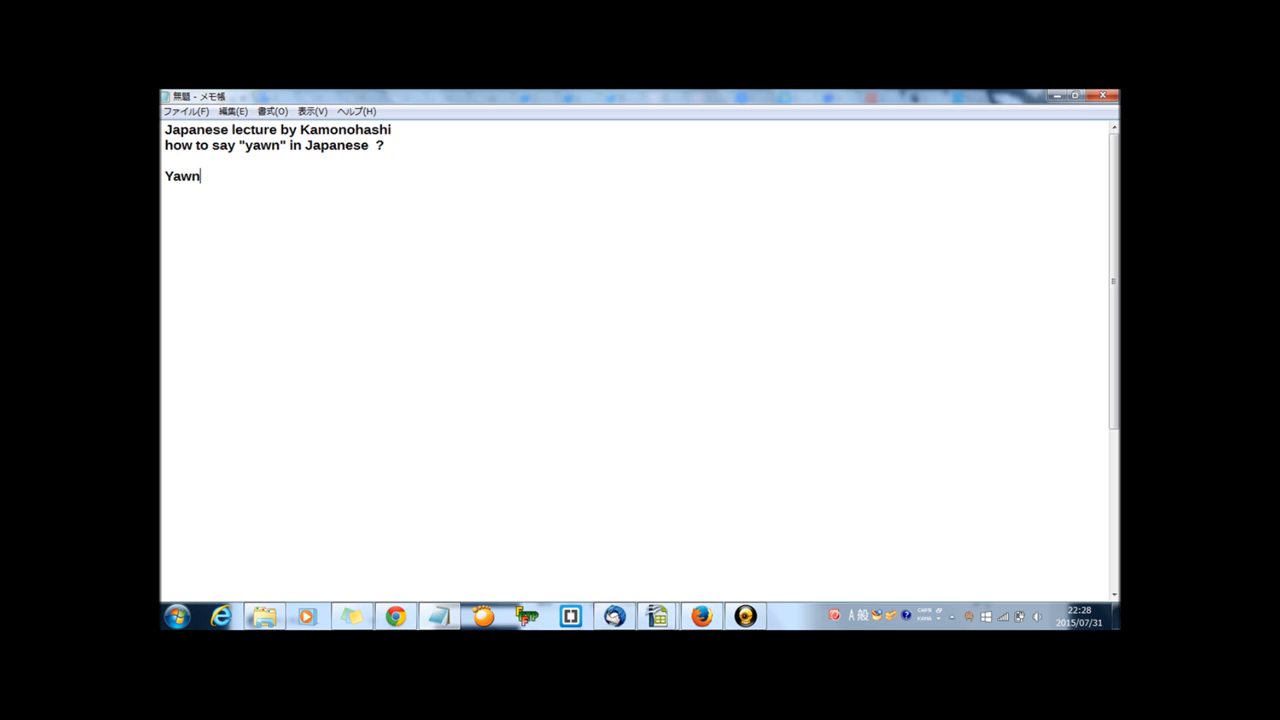
{"action": "type", "text": "="}
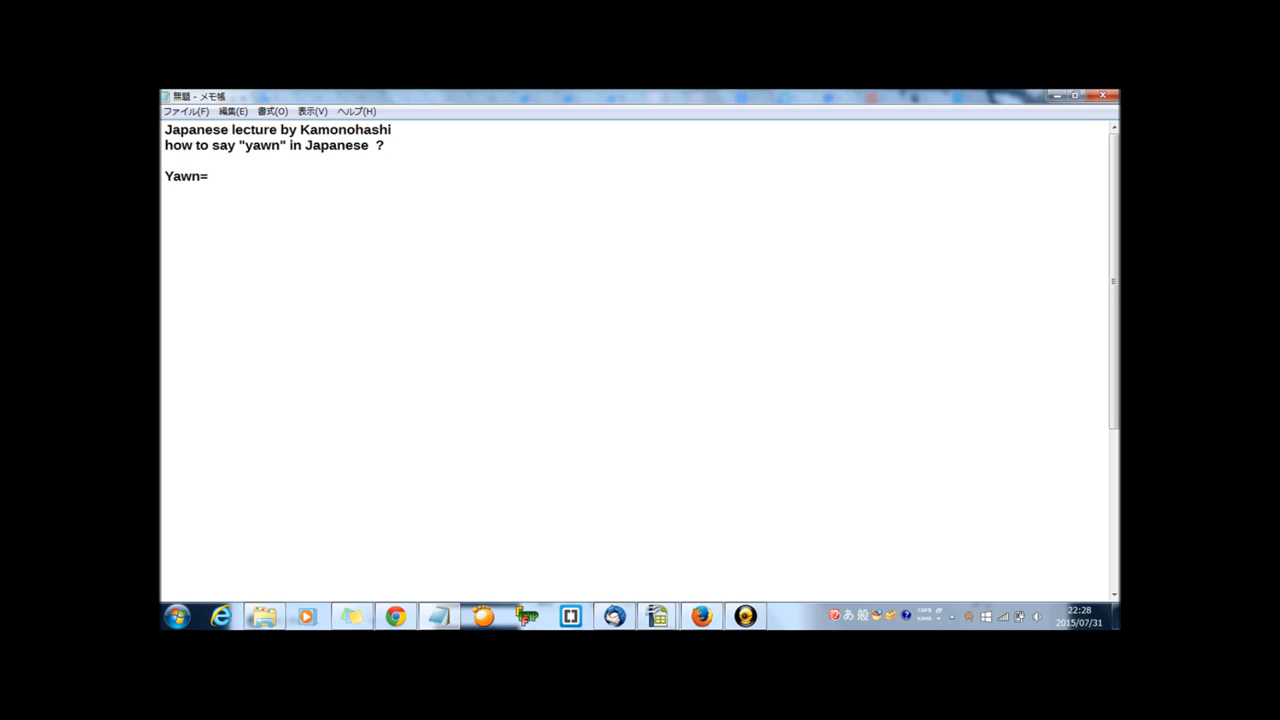
{"action": "type", "text": "あくび("}
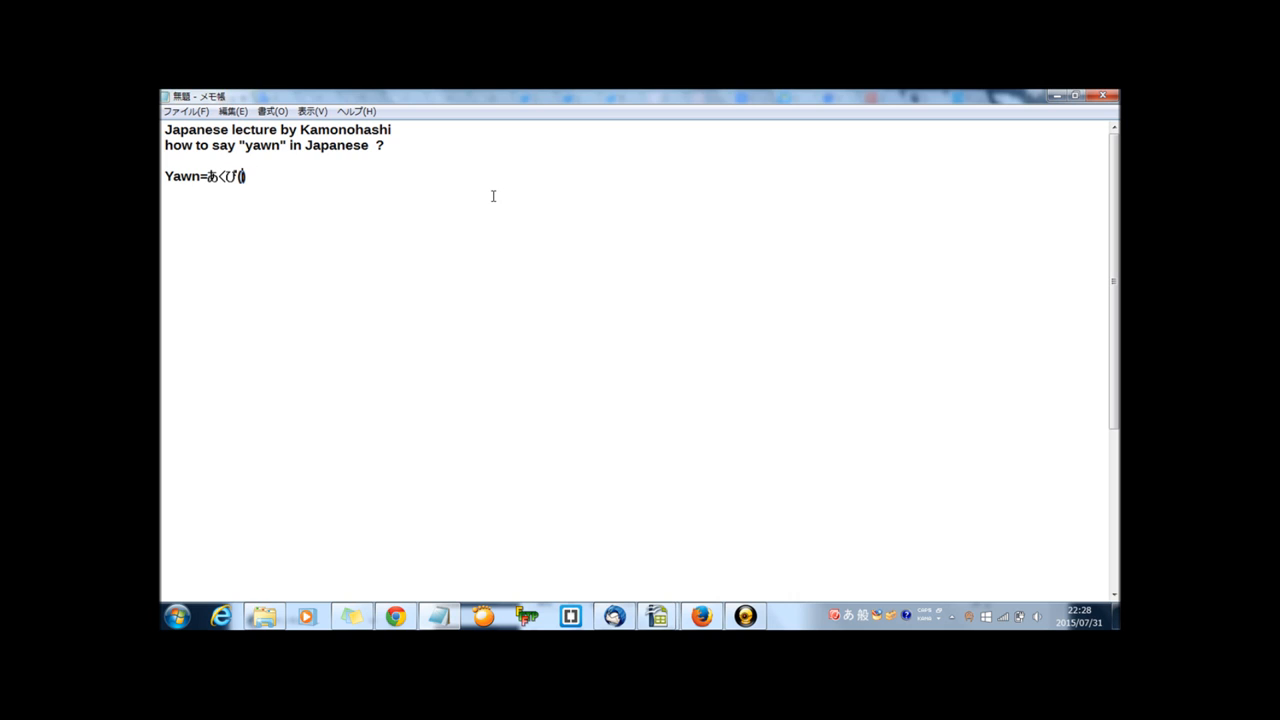
{"action": "type", "text": "akubi)"}
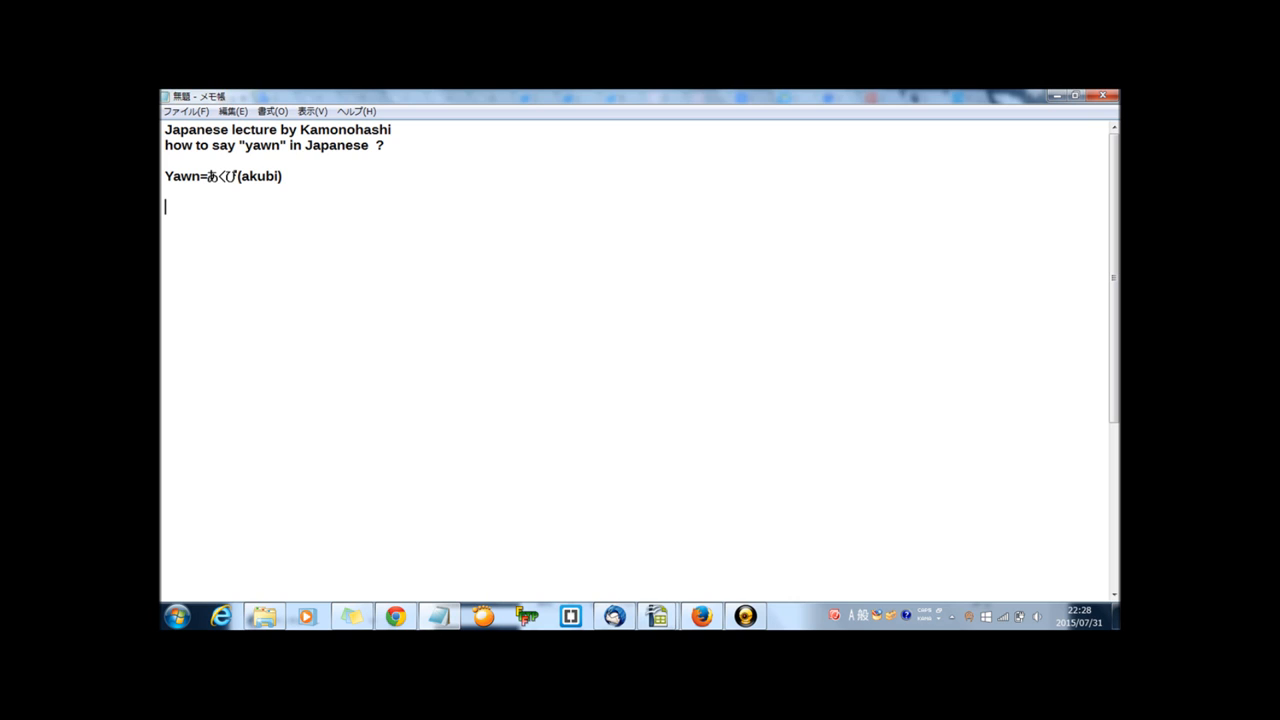
Step: Add Noun and Vern label lines under the yawn translation
{"action": "type", "text": "N"}
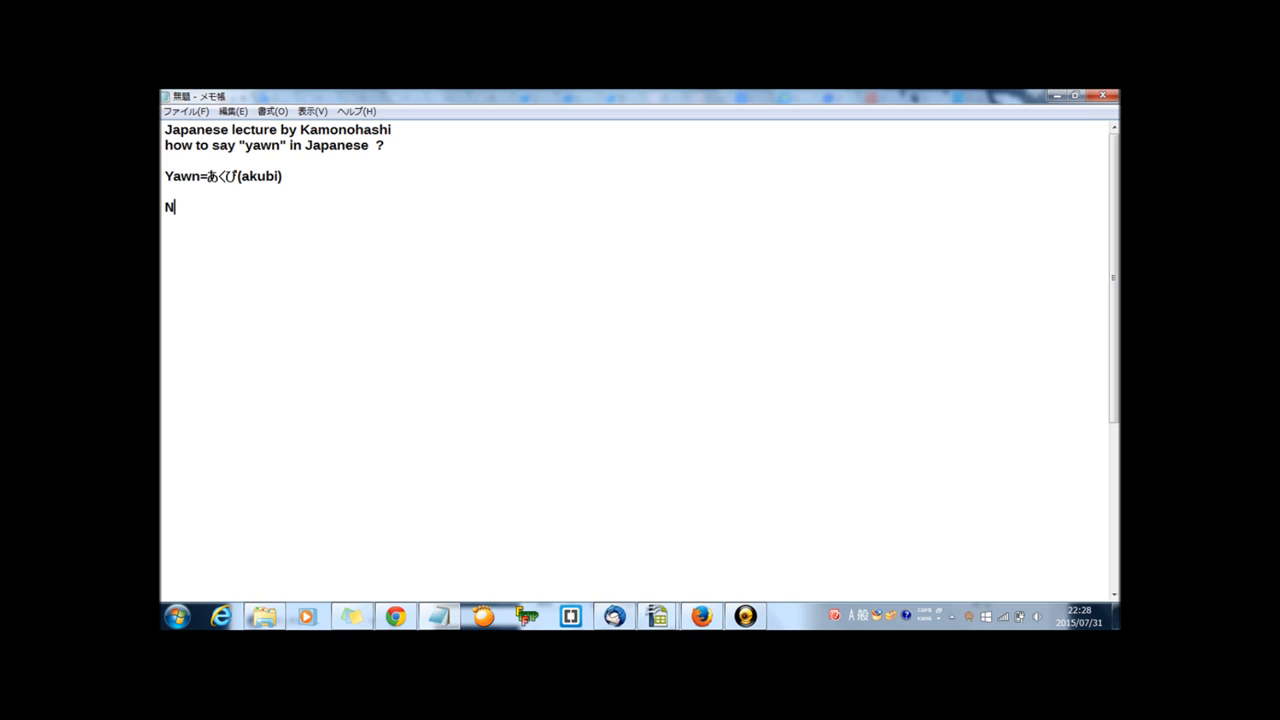
{"action": "type", "text": "oun"}
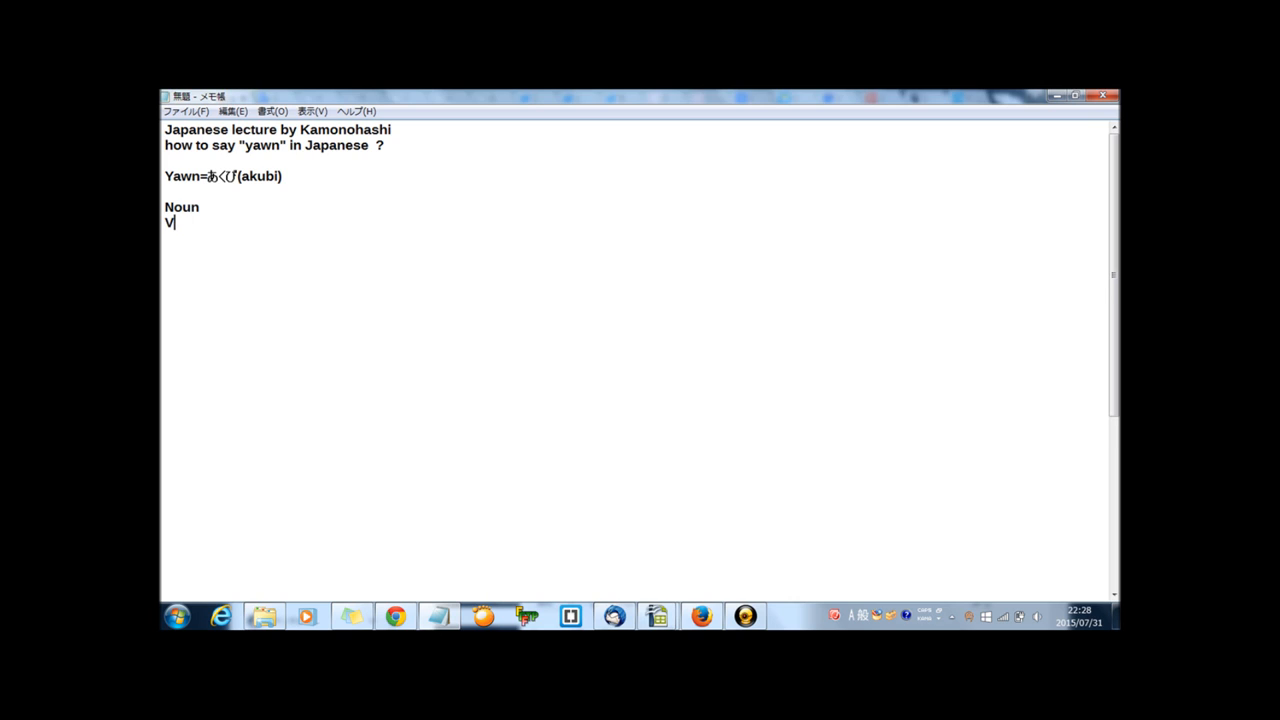
{"action": "type", "text": "ern"}
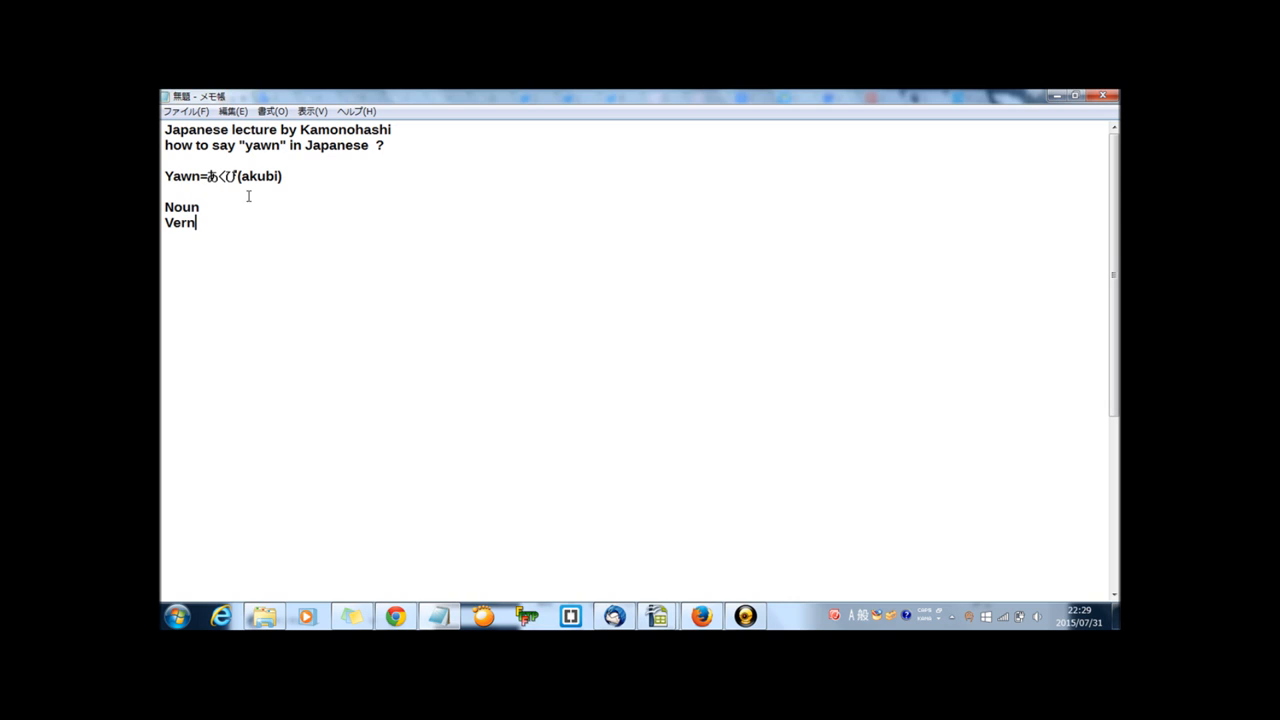
{"action": "mouse_move", "coordinate": [292, 198]}
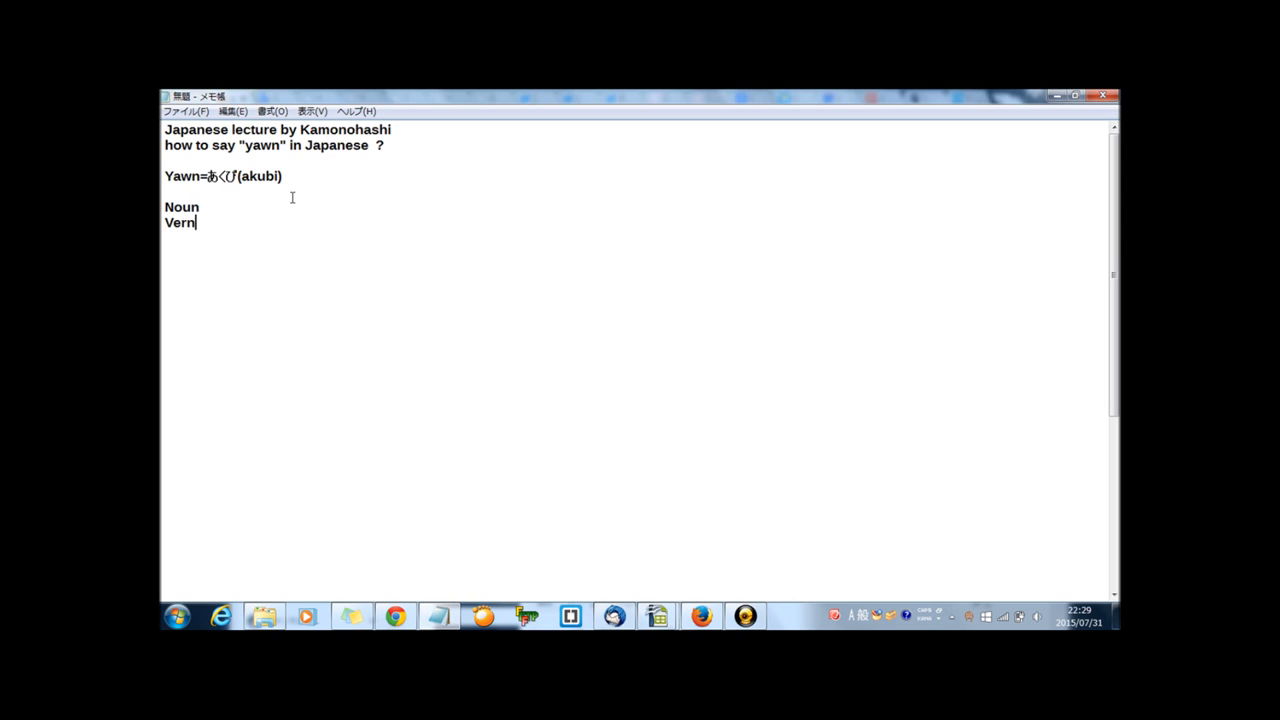
{"action": "key", "text": "enter"}
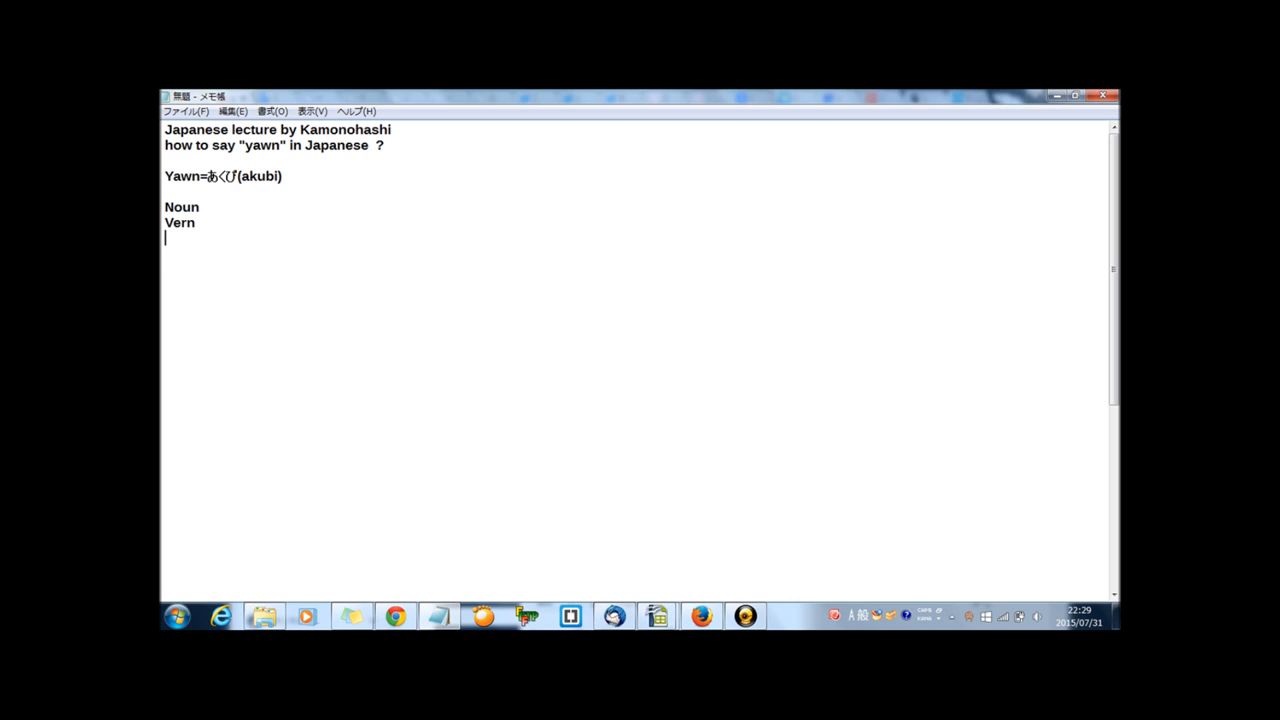
{"action": "mouse_move", "coordinate": [304, 224]}
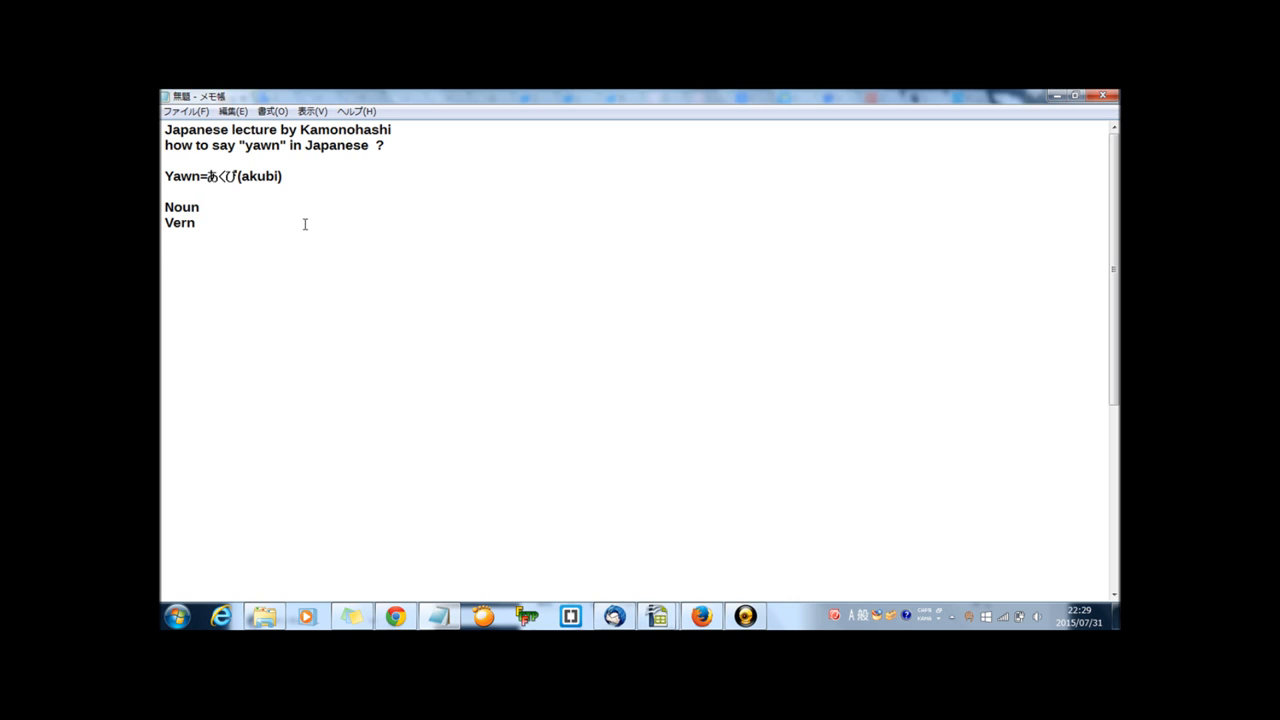
Step: Append あくび to the Noun line and あくびをする to the Vern line
{"action": "type", "text": "あく"}
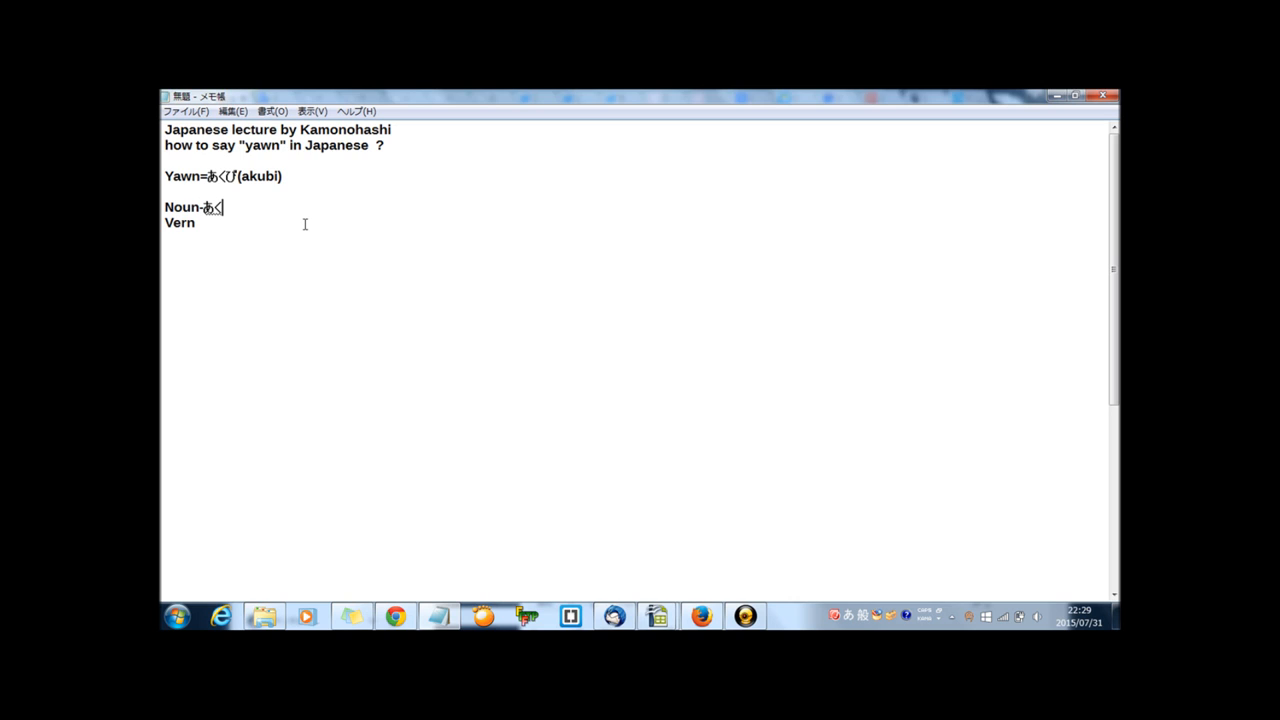
{"action": "type", "text": "び"}
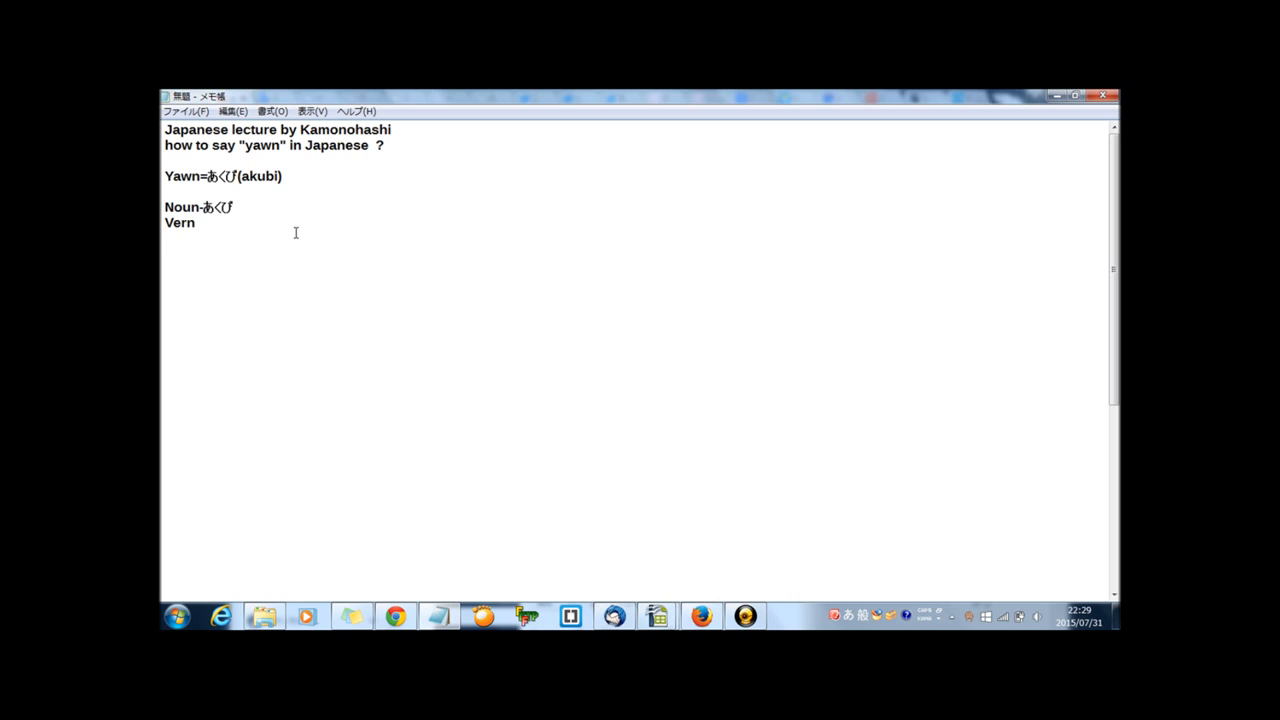
{"action": "type", "text": "-"}
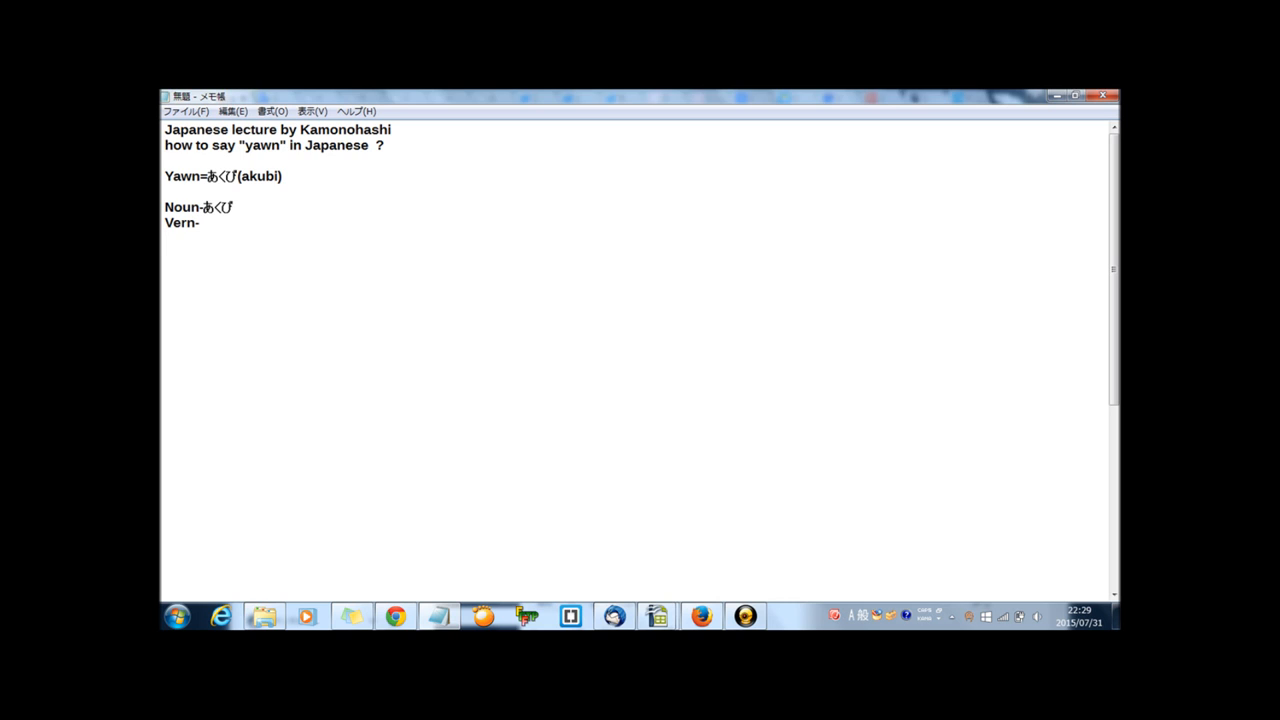
{"action": "type", "text": "あk"}
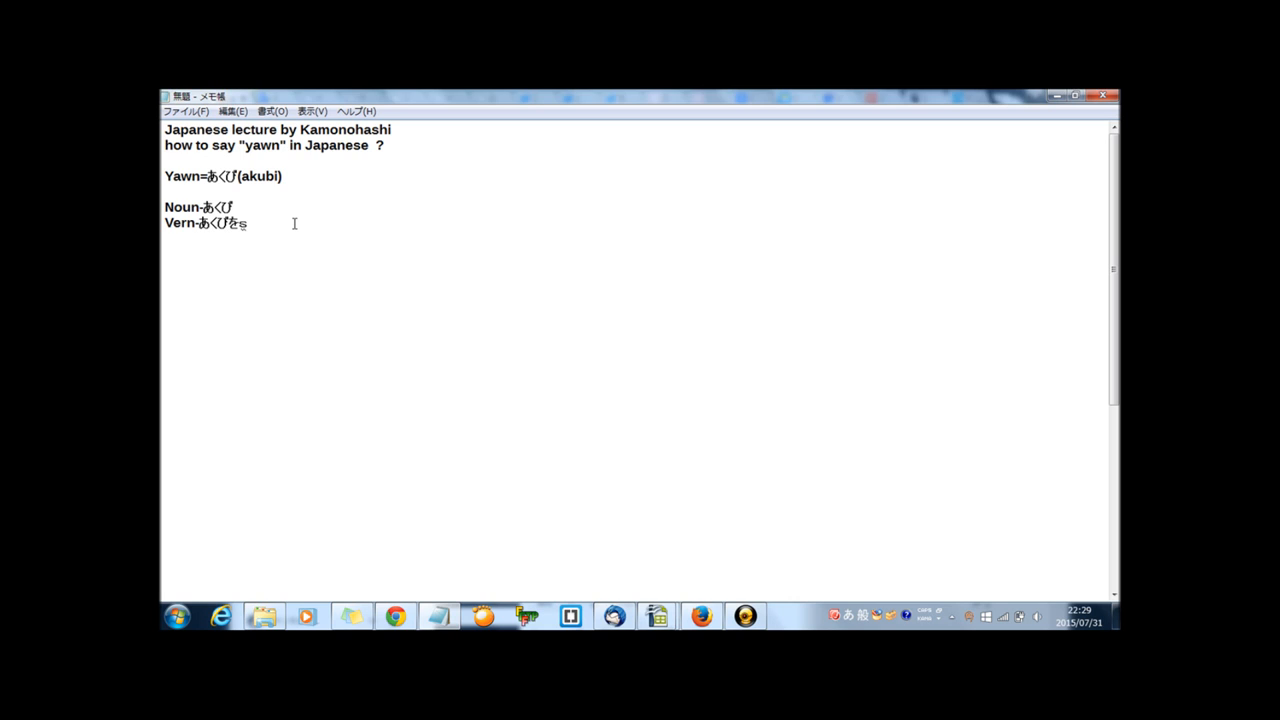
{"action": "type", "text": "する"}
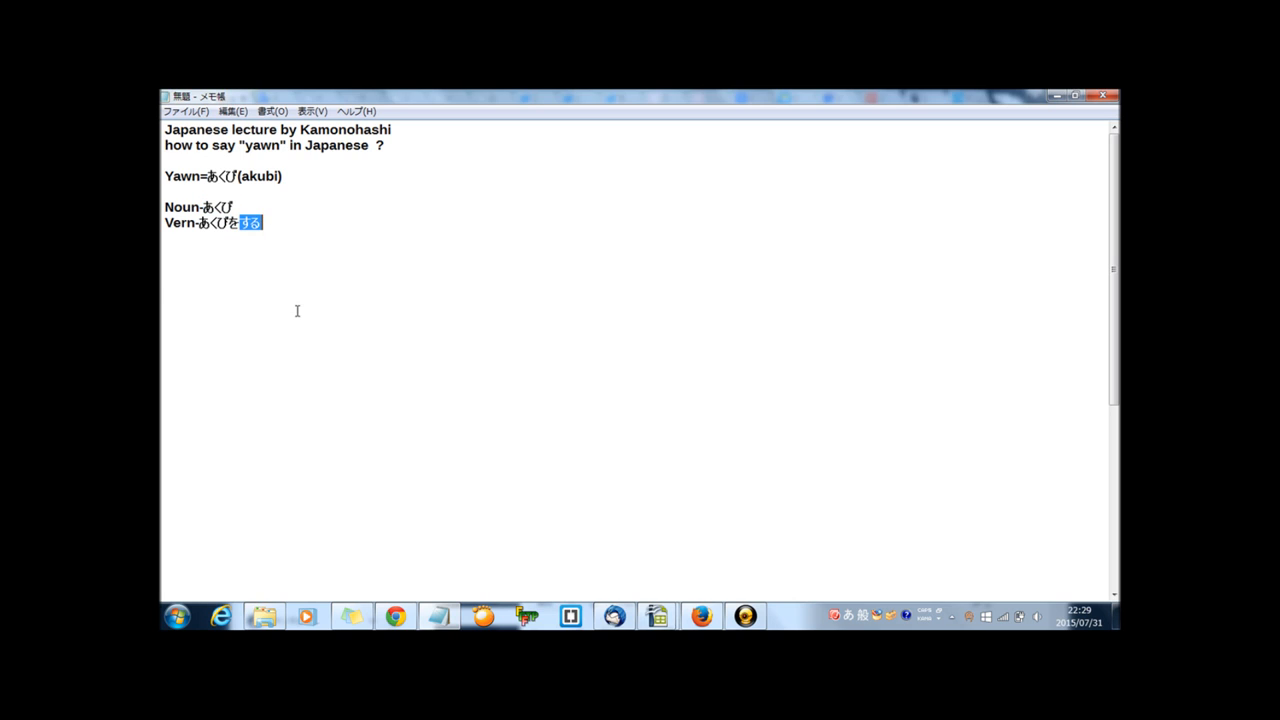
Step: Write the pattern line Verb-Noun + をする(o suru)
{"action": "type", "text": "Ver"}
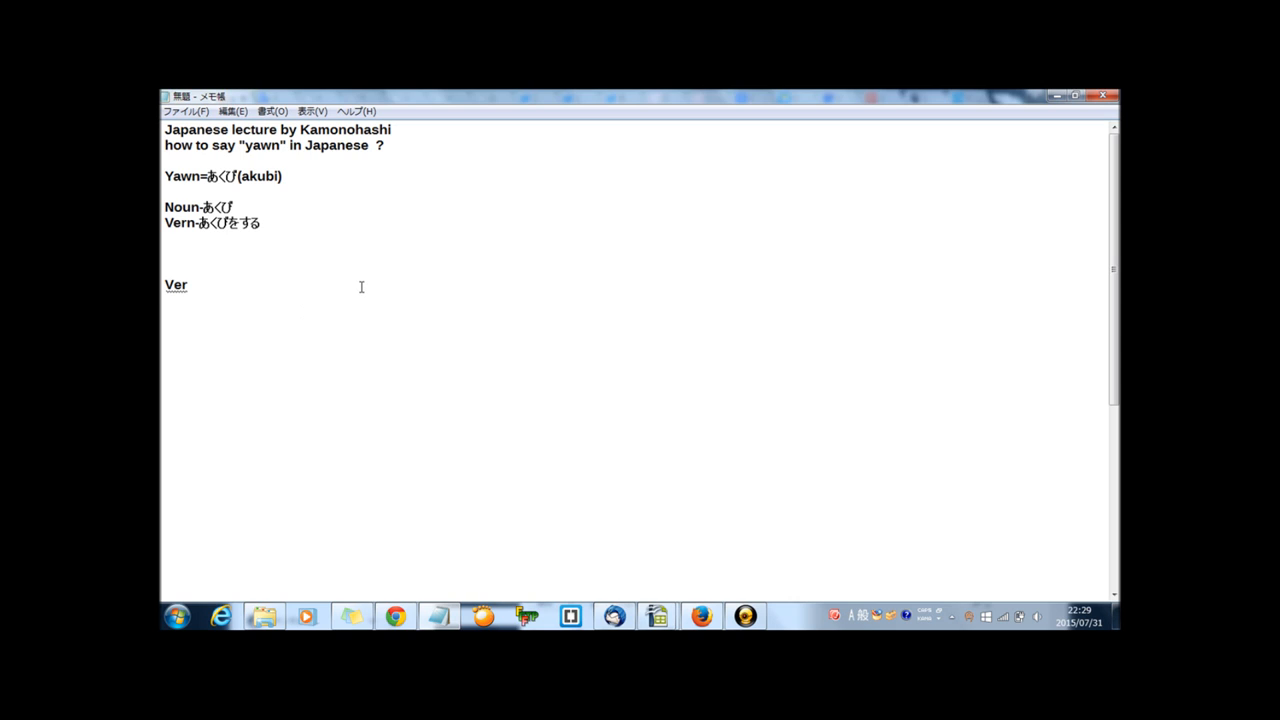
{"action": "type", "text": "b+"}
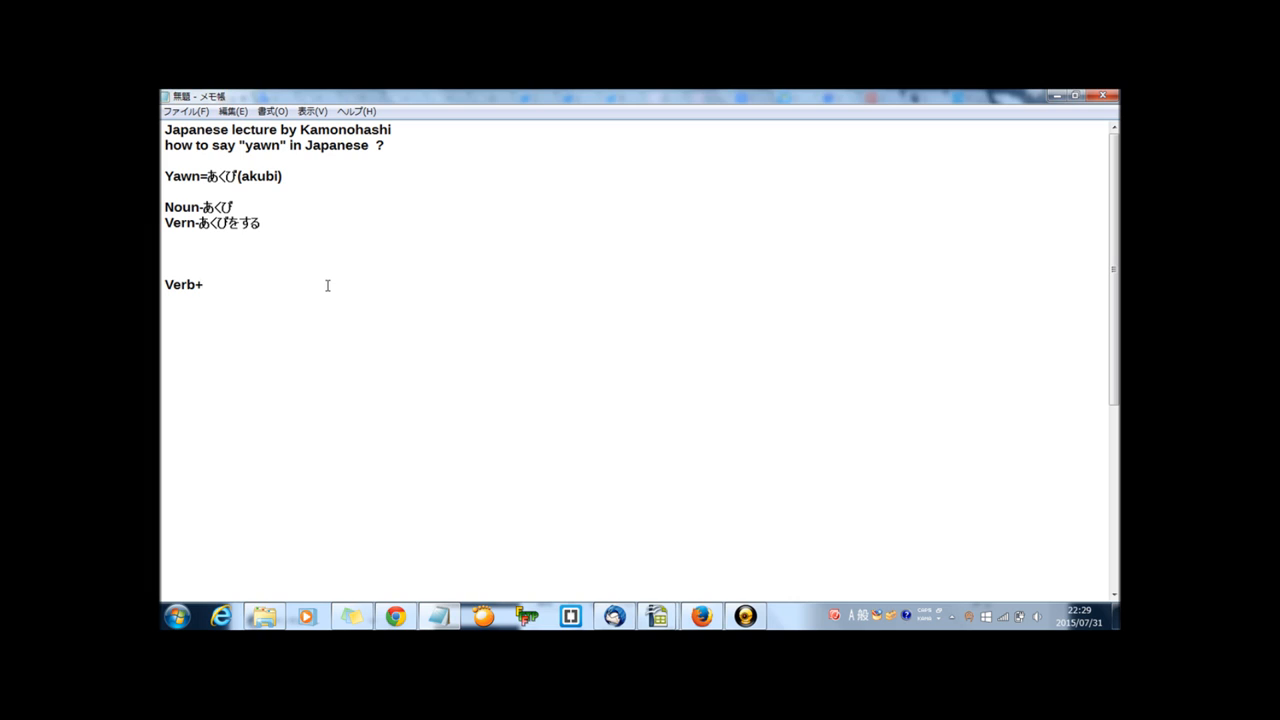
{"action": "key", "text": "Backspace"}
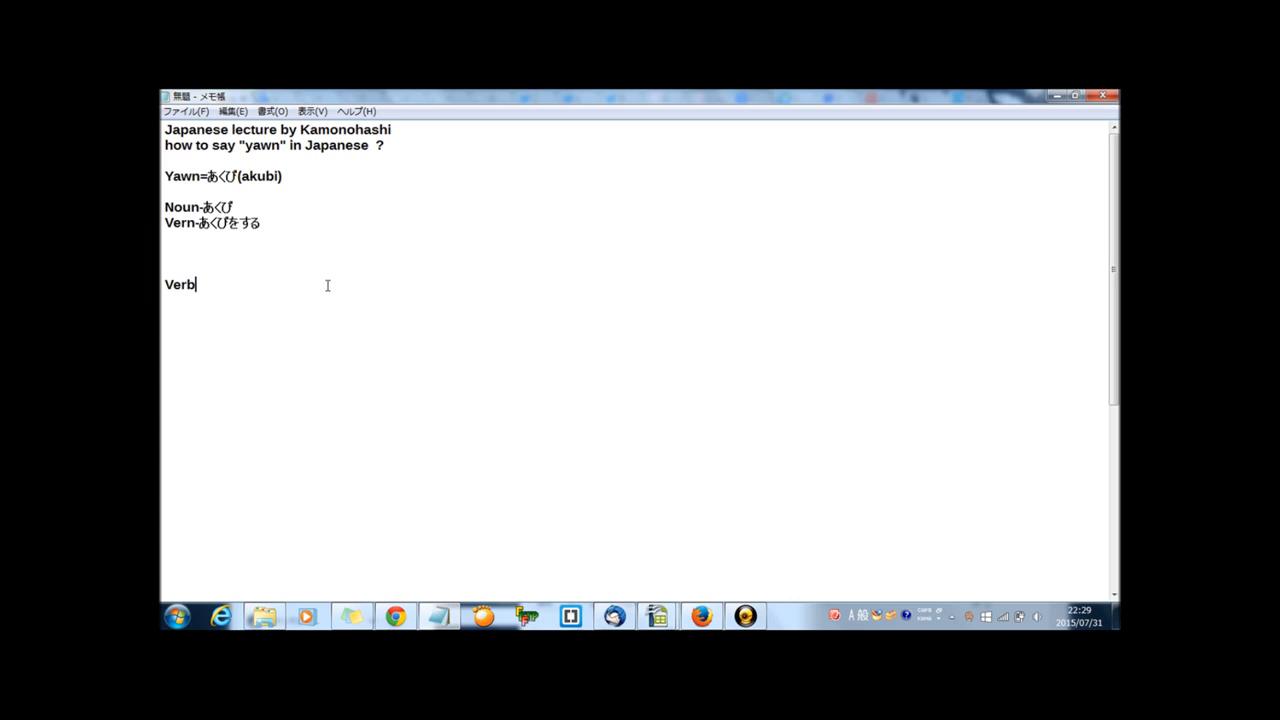
{"action": "type", "text": "N"}
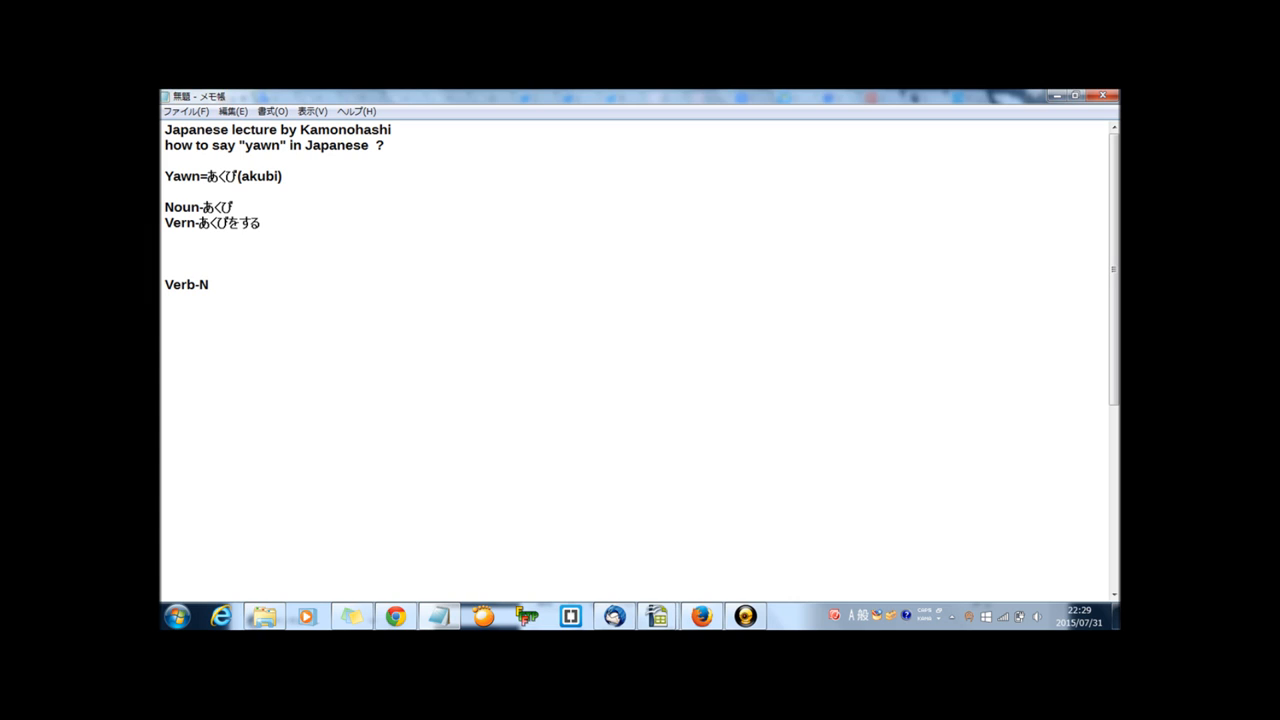
{"action": "type", "text": "oun + をする("}
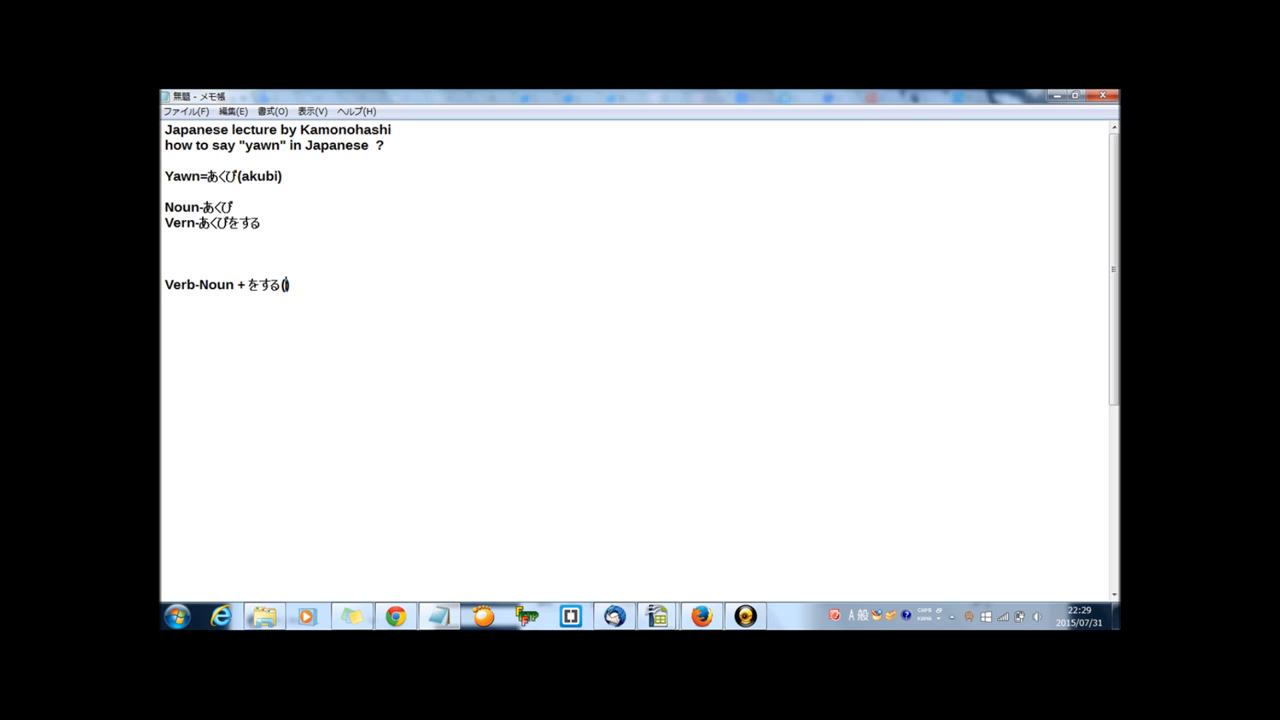
{"action": "type", "text": "o suru"}
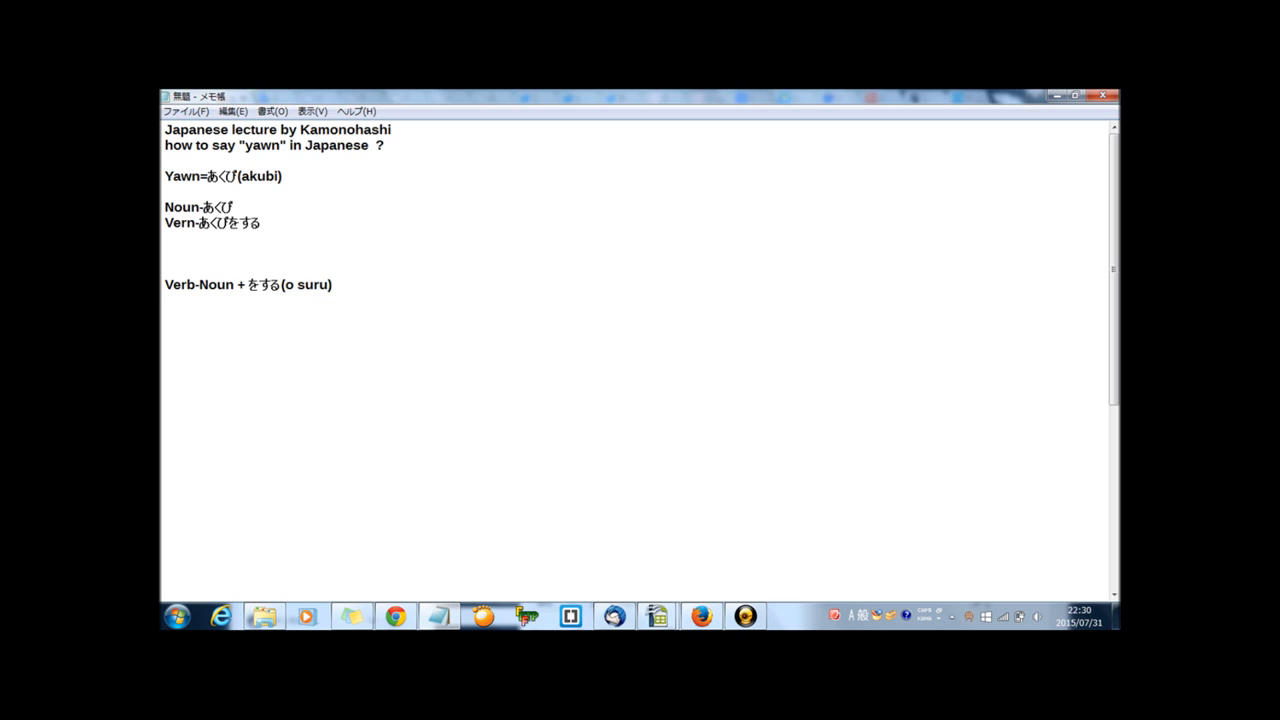
{"action": "mouse_move", "coordinate": [370, 320]}
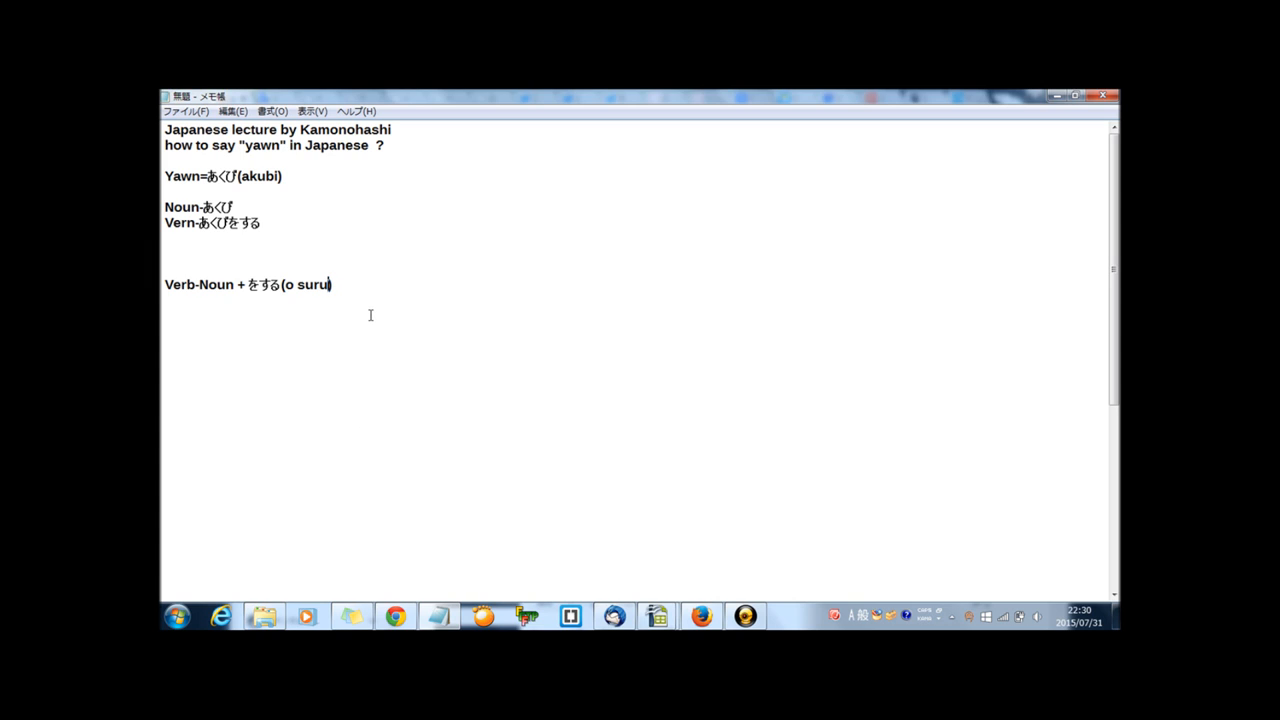
{"action": "mouse_move", "coordinate": [384, 300]}
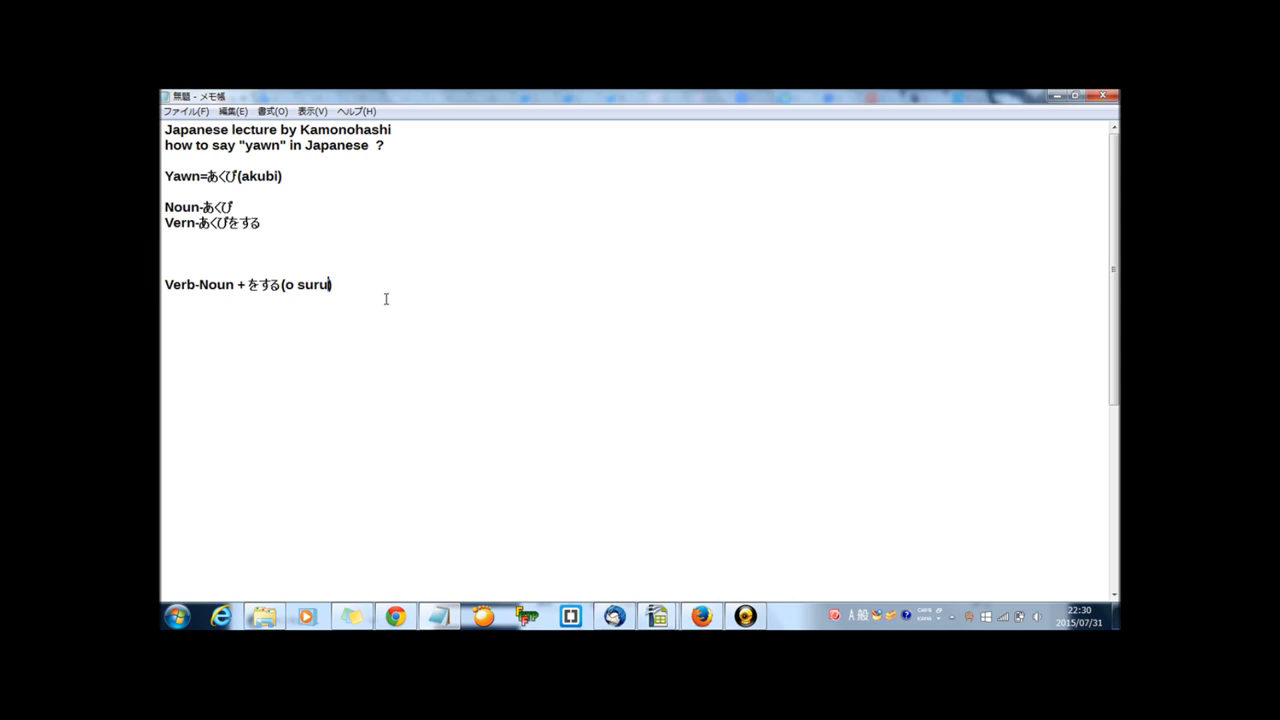
{"action": "mouse_move", "coordinate": [390, 296]}
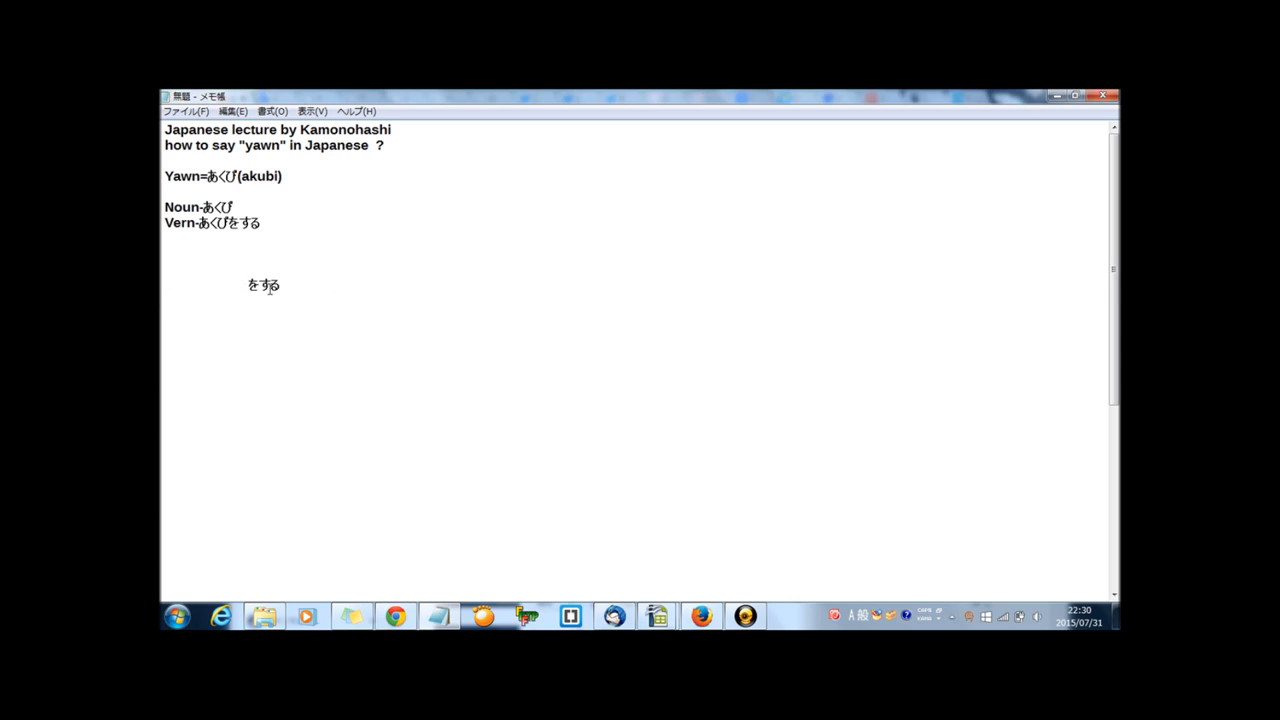
{"action": "type", "text": "Verb-Noun + をする(o suru)"}
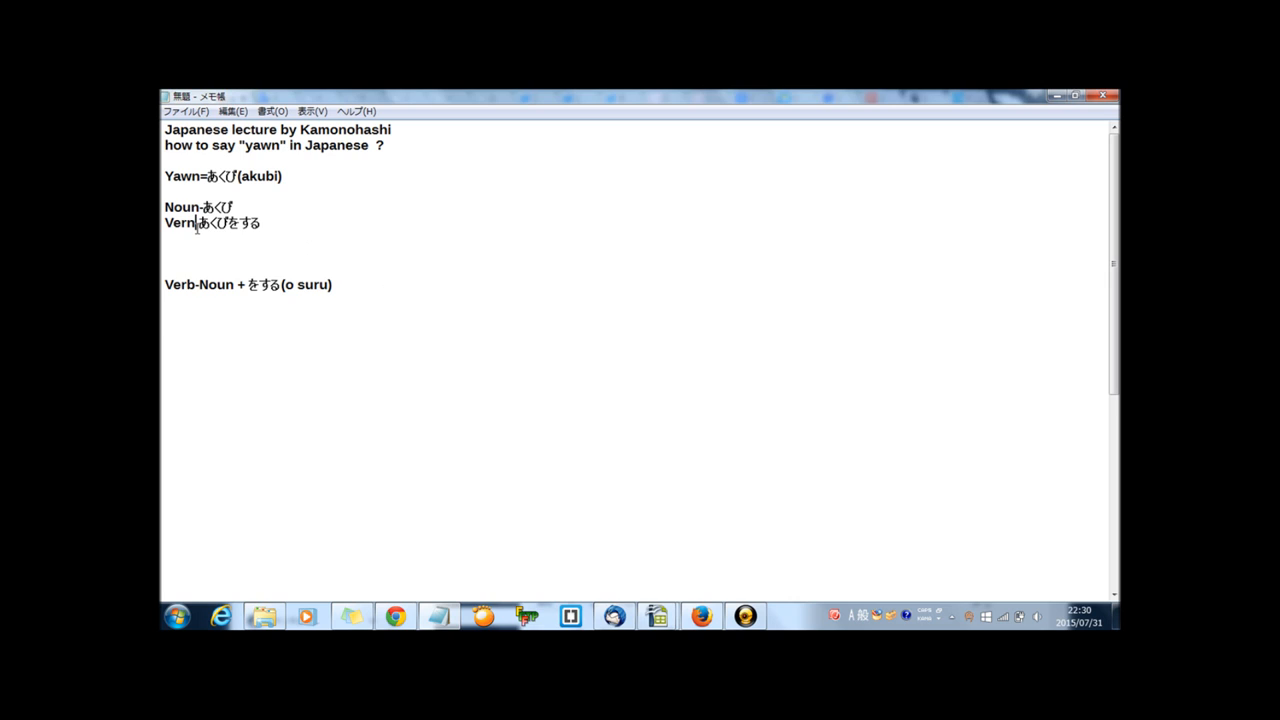
Step: Correct the misspelled Vern label to Verb
{"action": "type", "text": "\\b"}
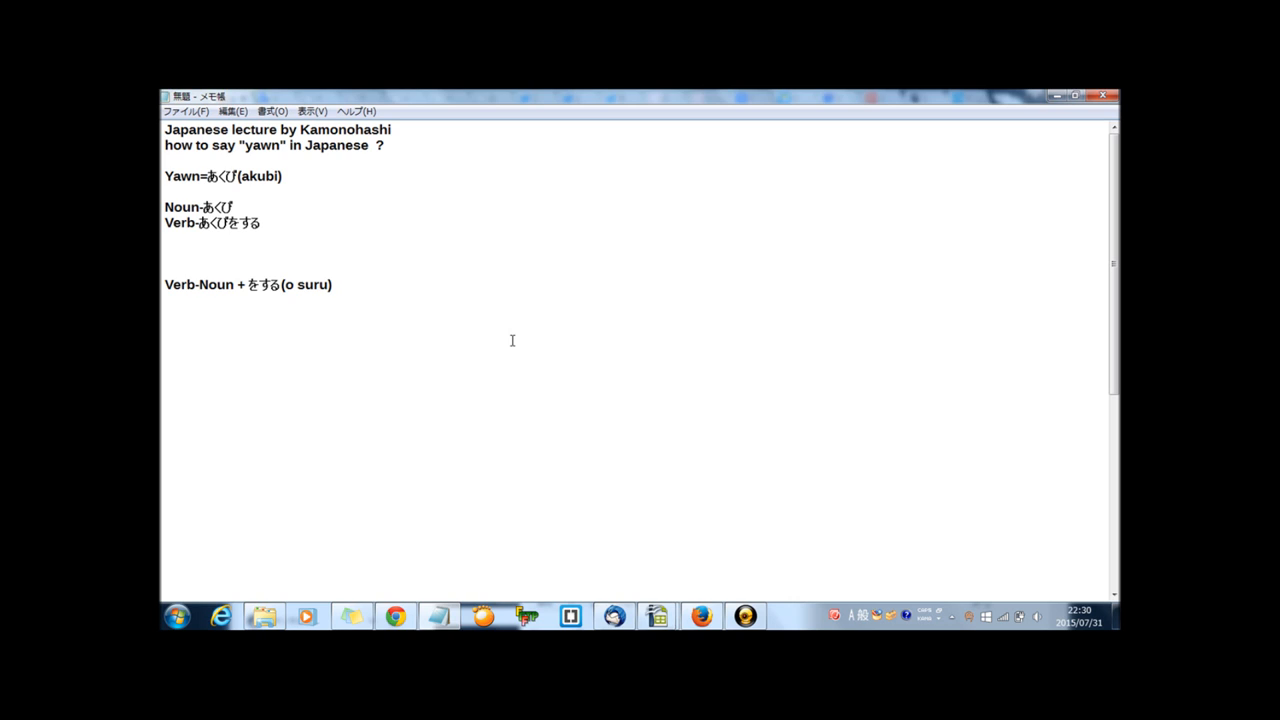
Step: Add the example Don't yawn ! - あくびをするな！(akubi o suruna!)
{"action": "type", "text": "Don"}
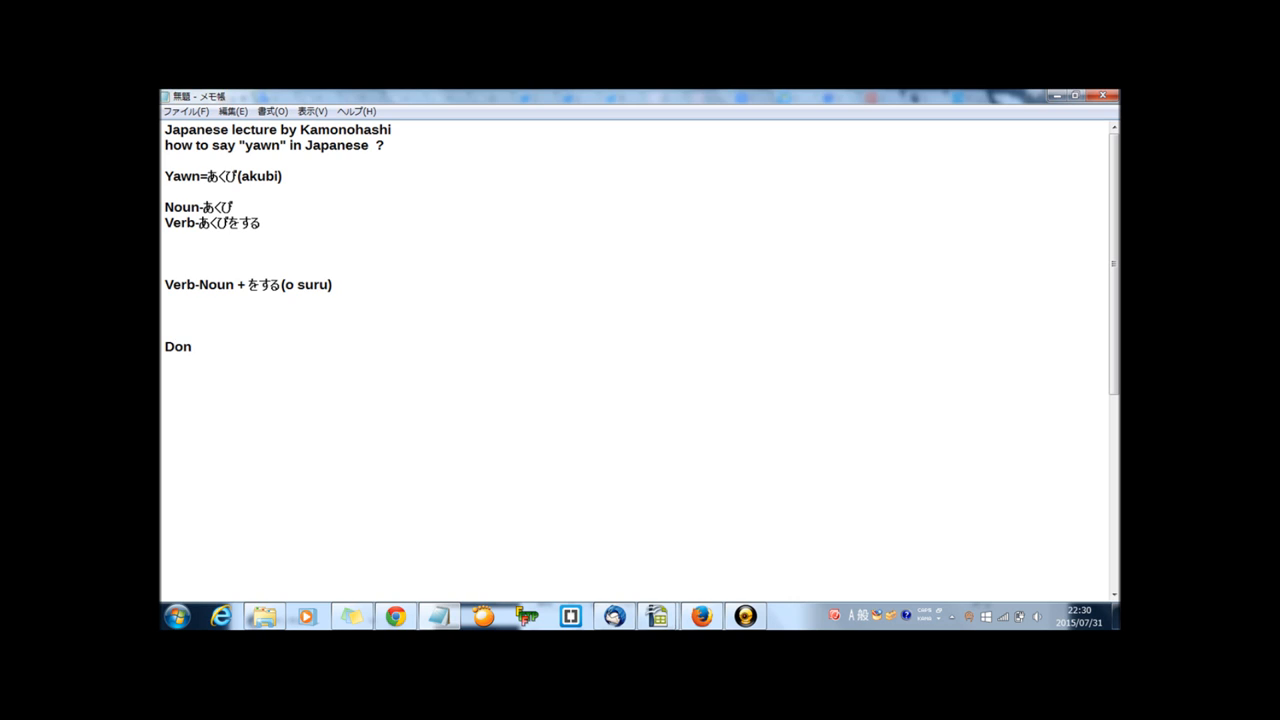
{"action": "type", "text": "'t yawn !"}
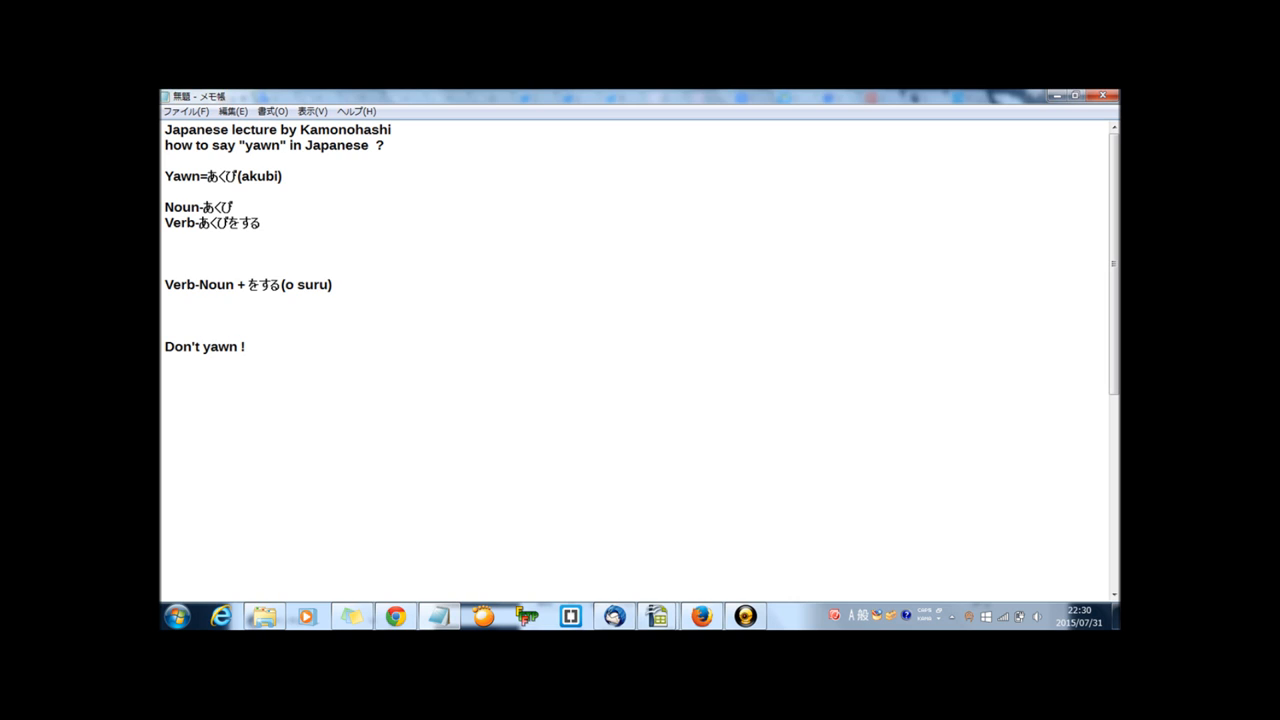
{"action": "type", "text": "-"}
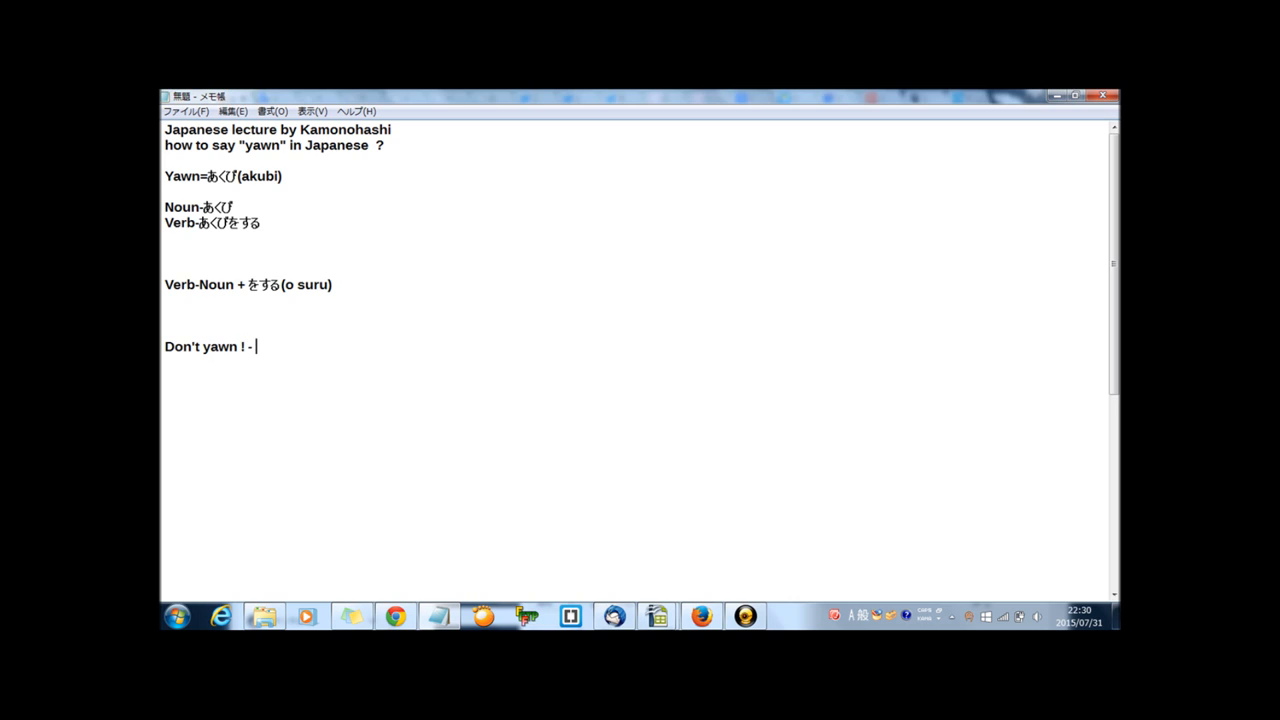
{"action": "type", "text": "あくびを"}
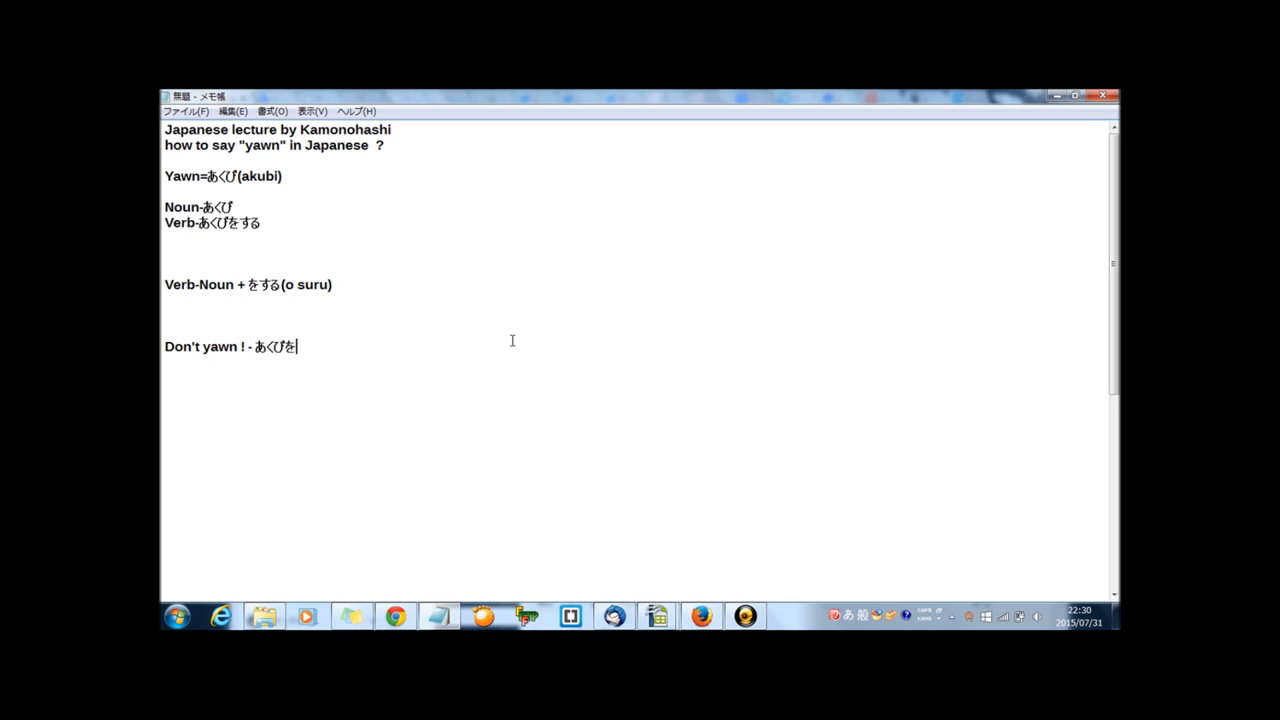
{"action": "type", "text": "するな！"}
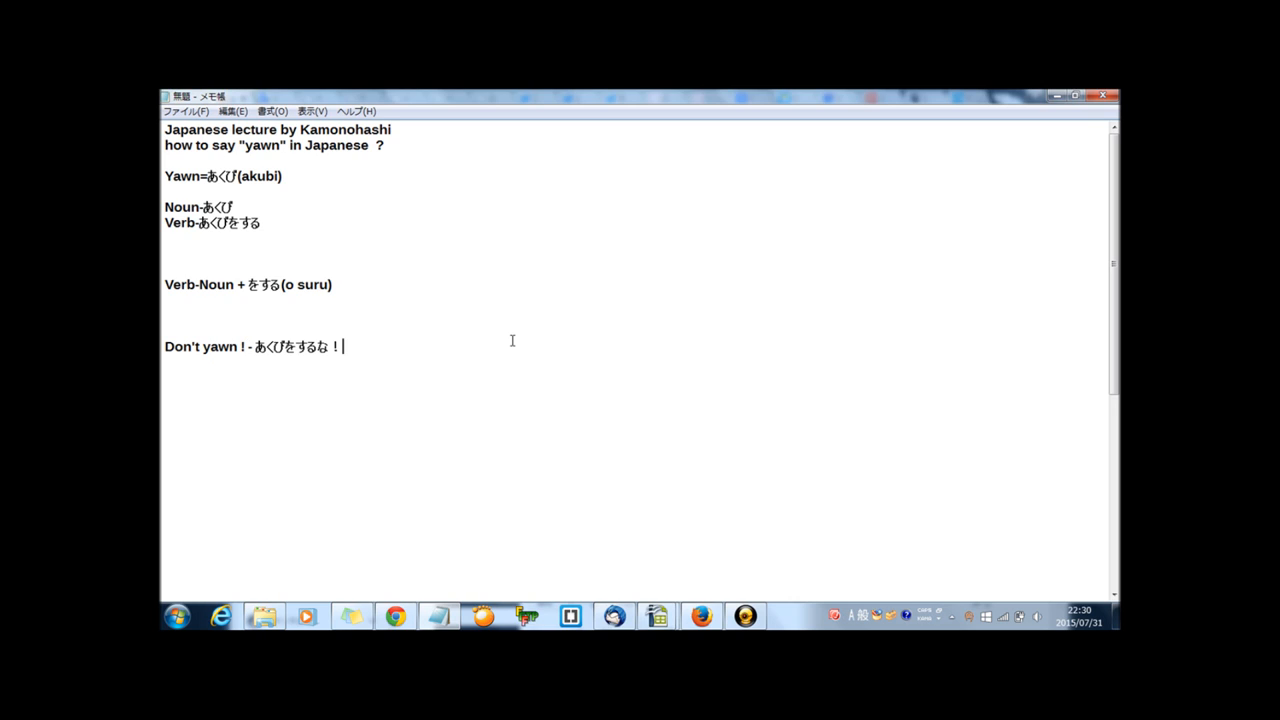
{"action": "type", "text": "(akubi o"}
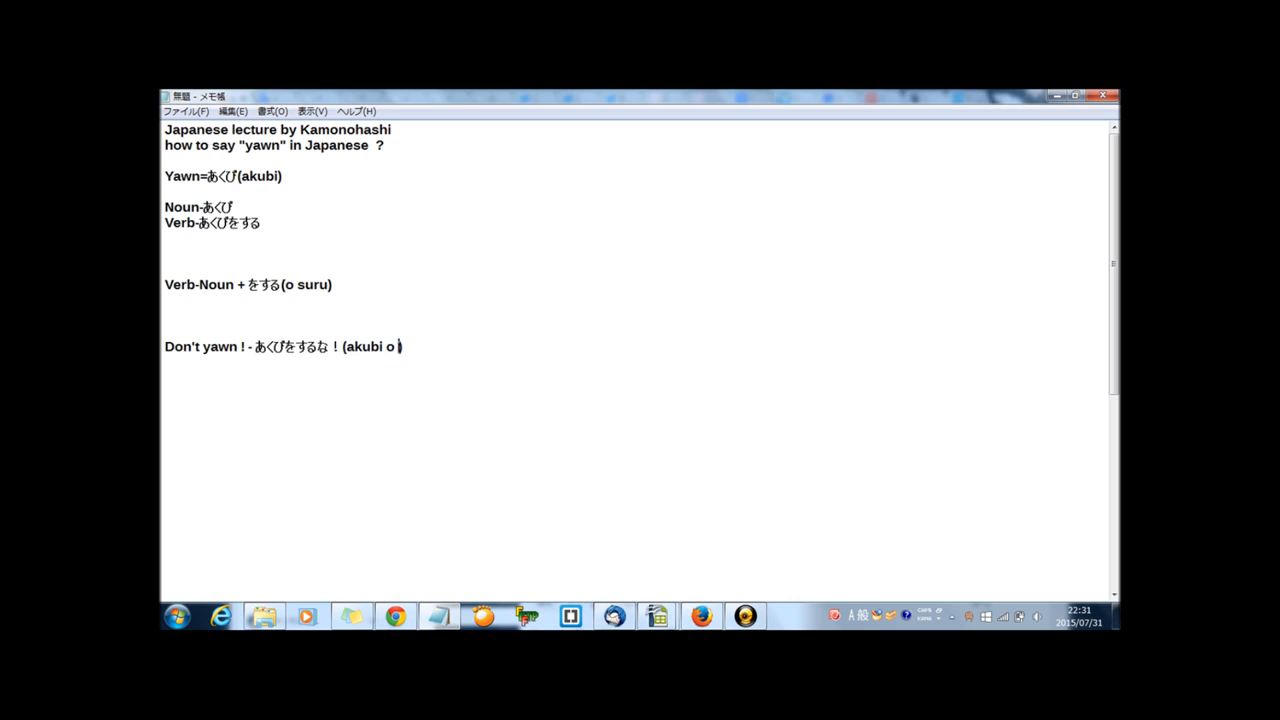
{"action": "type", "text": "suruna!)"}
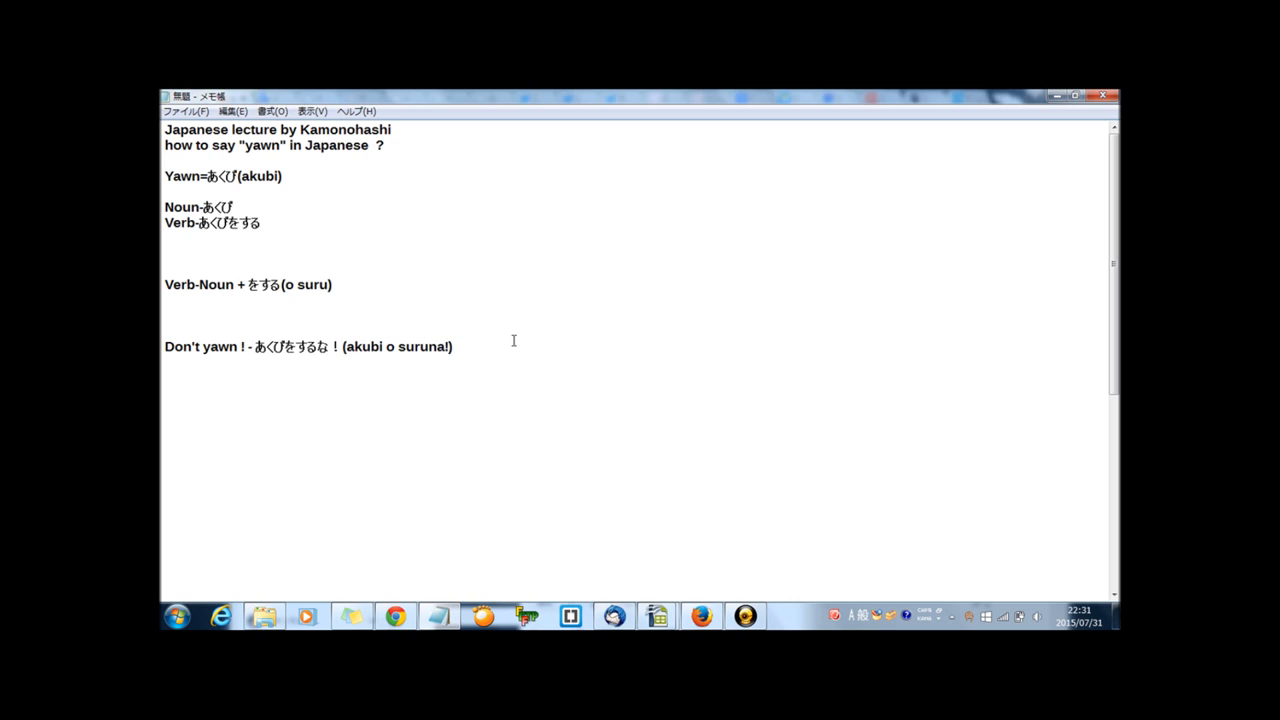
{"action": "double_click", "coordinate": [304, 346]}
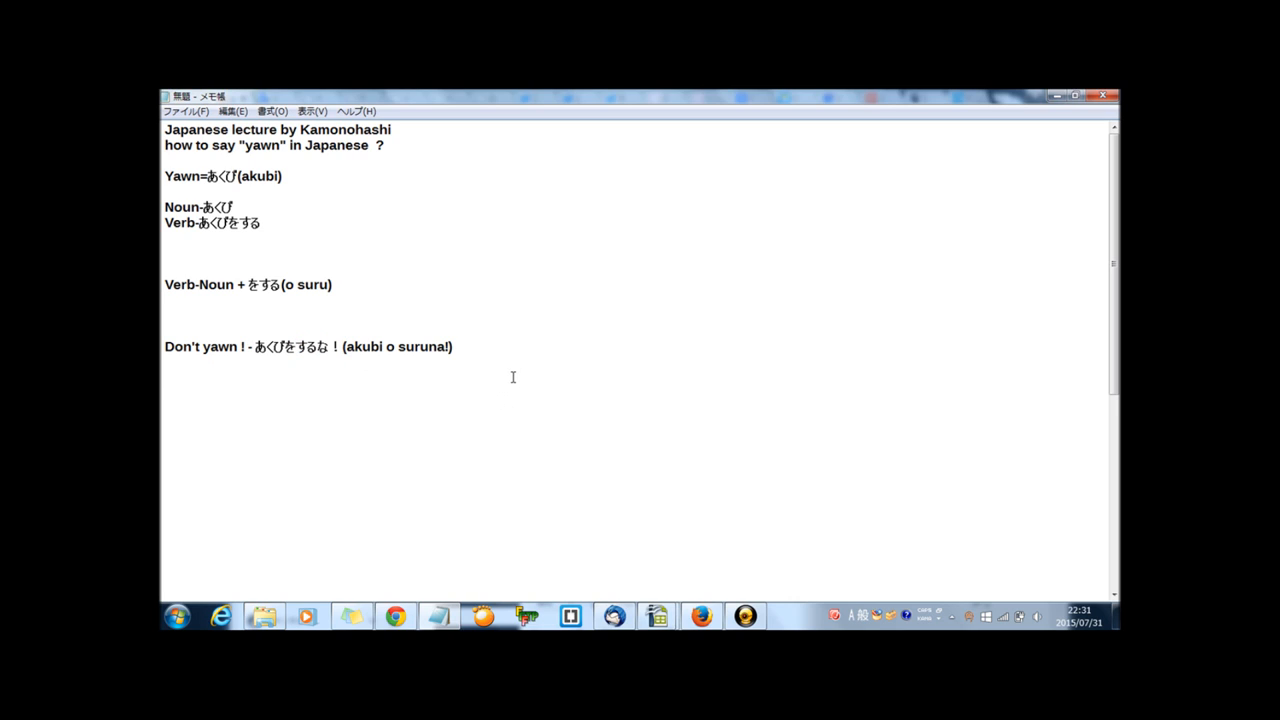
Step: Add the gloss lines Don't ....! and Do not ....! and move to the blank line below
{"action": "type", "text": "Don't"}
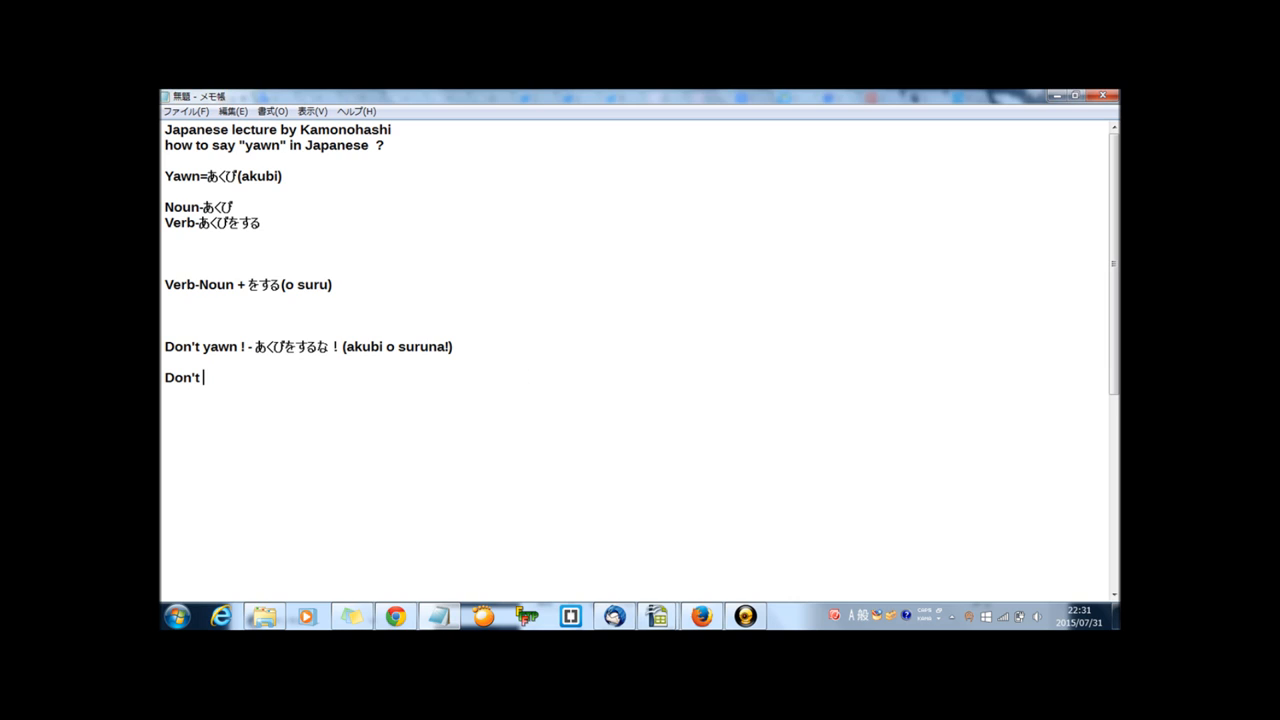
{"action": "type", "text": "////"}
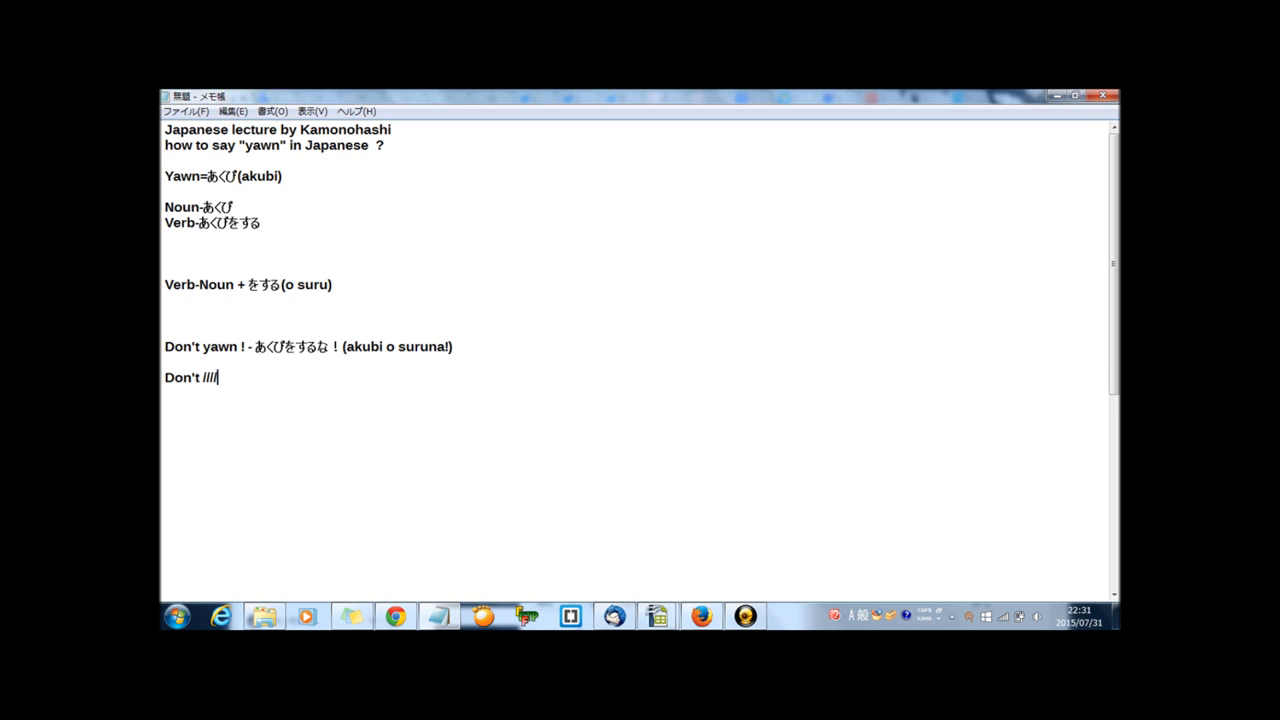
{"action": "type", "text": "...."}
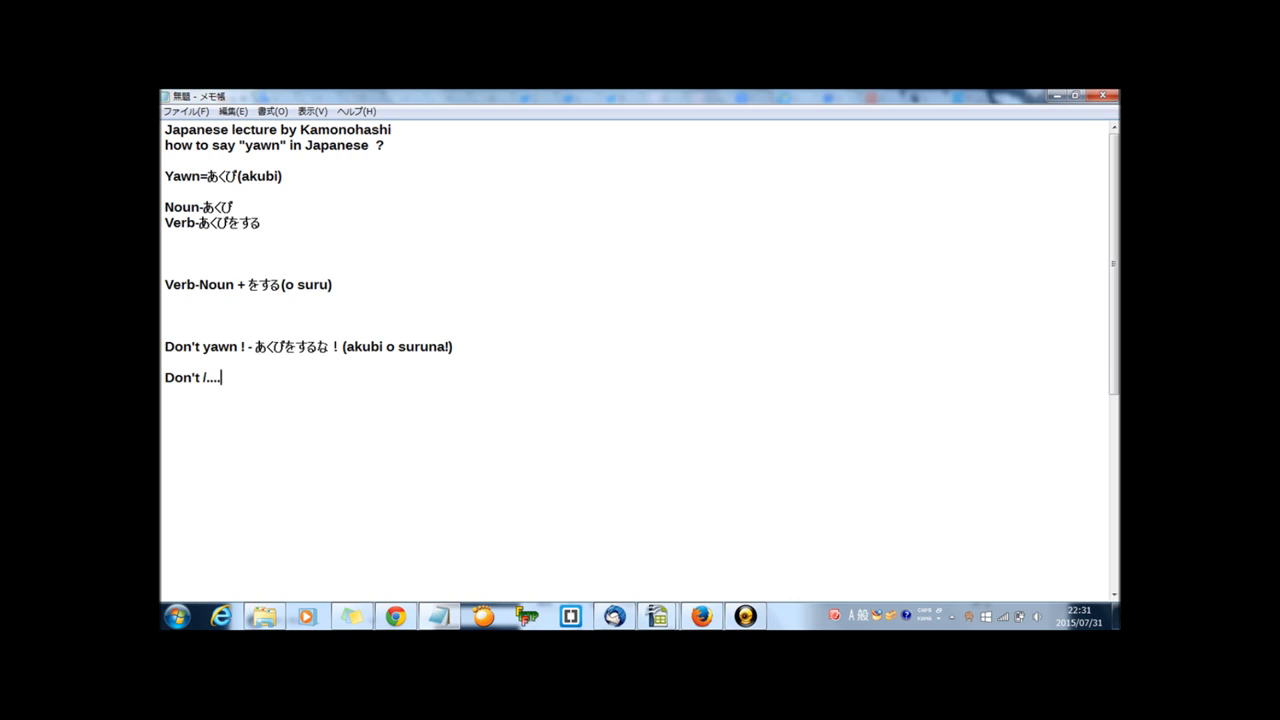
{"action": "key", "text": "Backspace"}
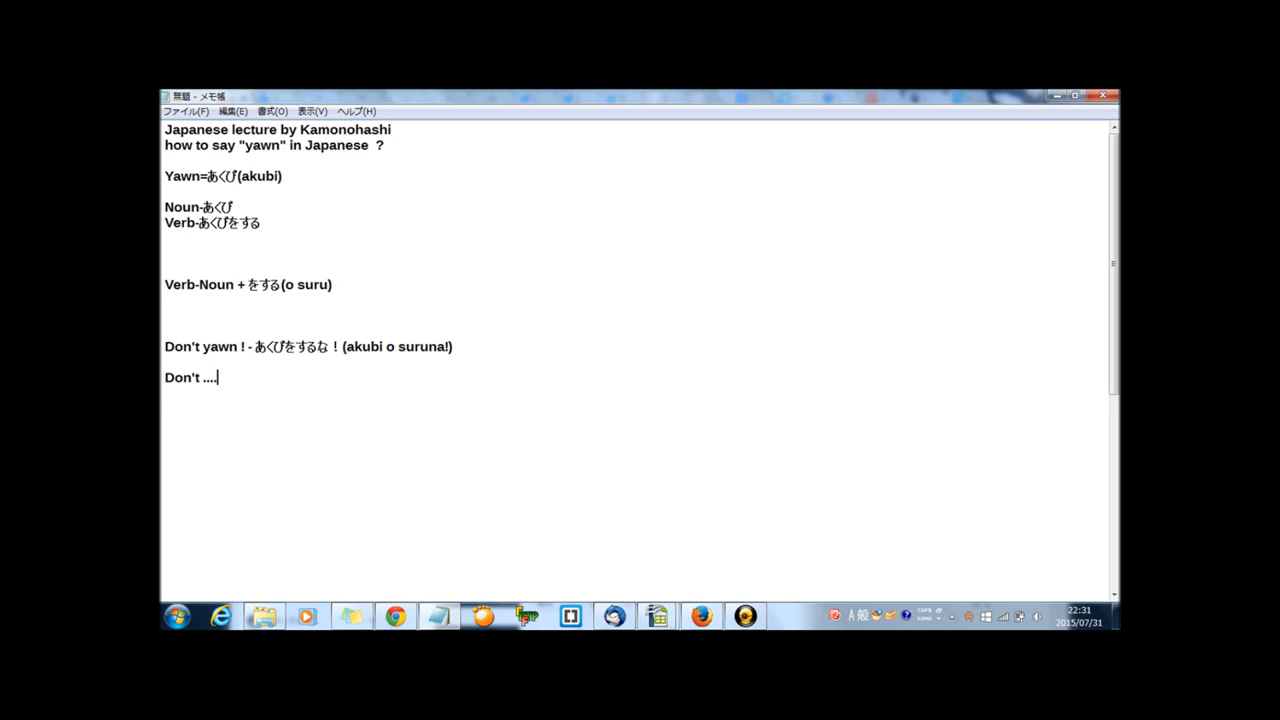
{"action": "type", "text": "Do no"}
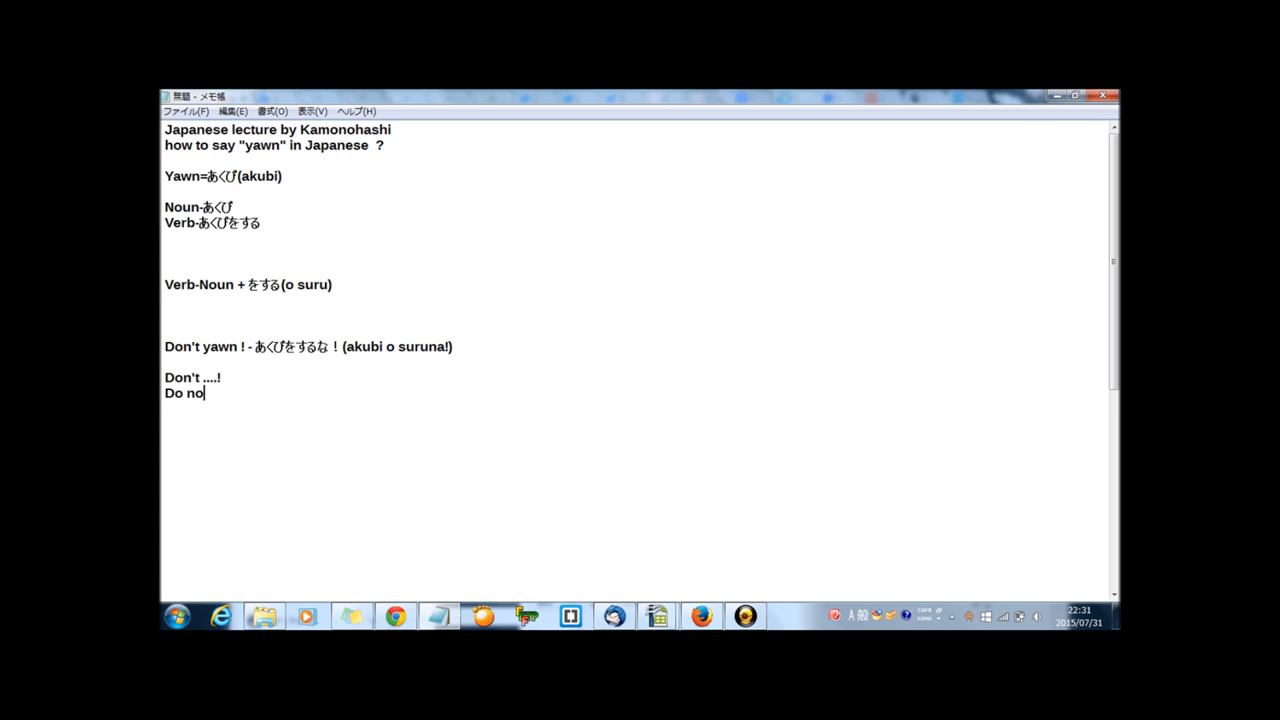
{"action": "type", "text": "t ....."}
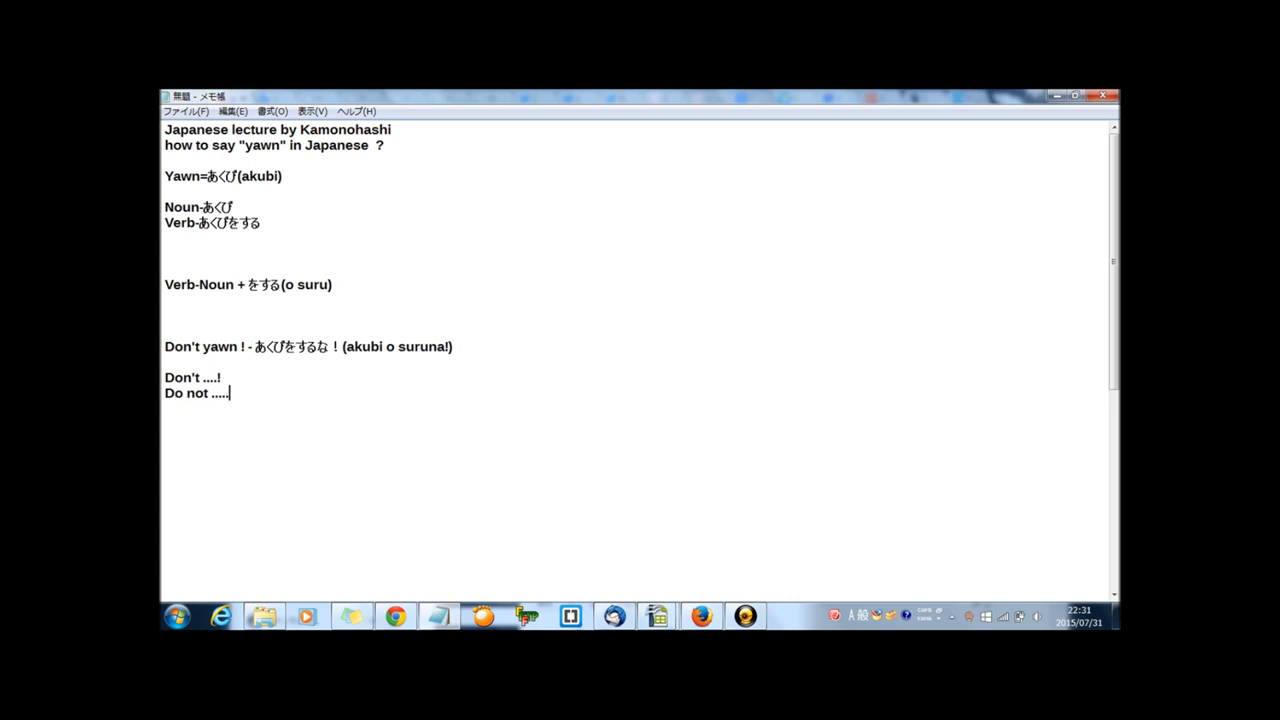
{"action": "type", "text": "!"}
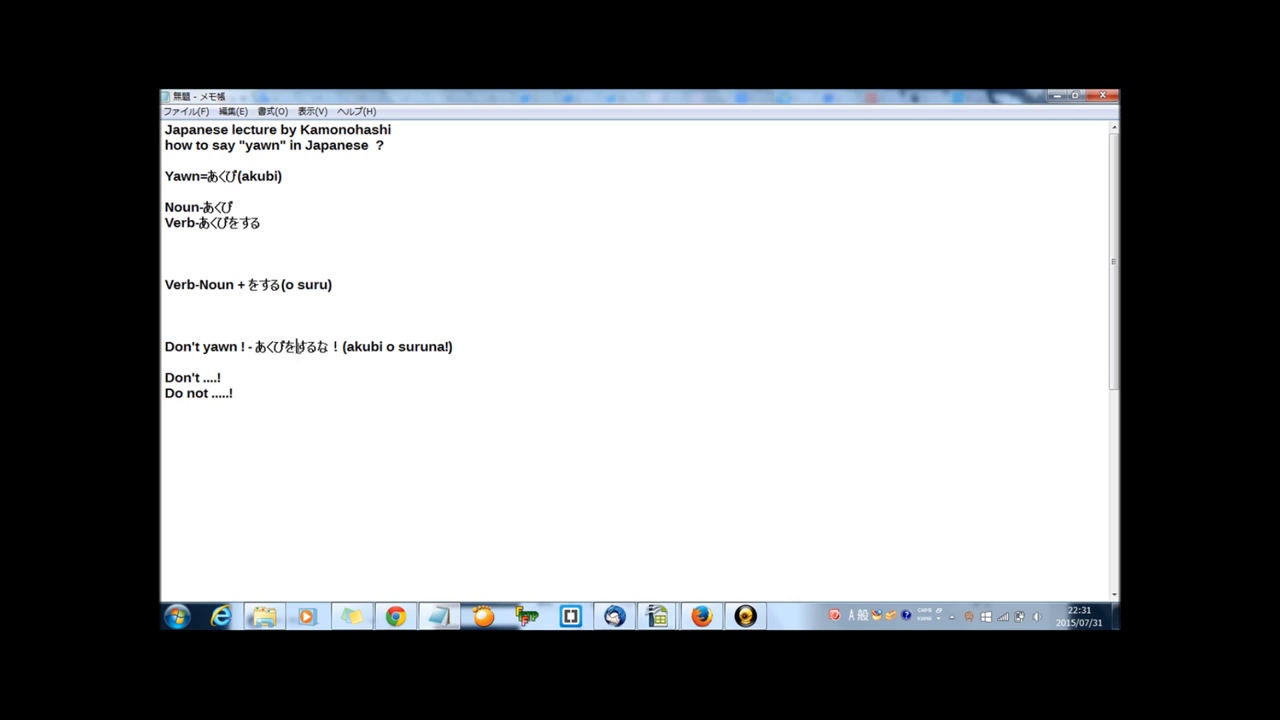
{"action": "left_click_drag", "start_coordinate": [296, 346], "coordinate": [330, 346]}
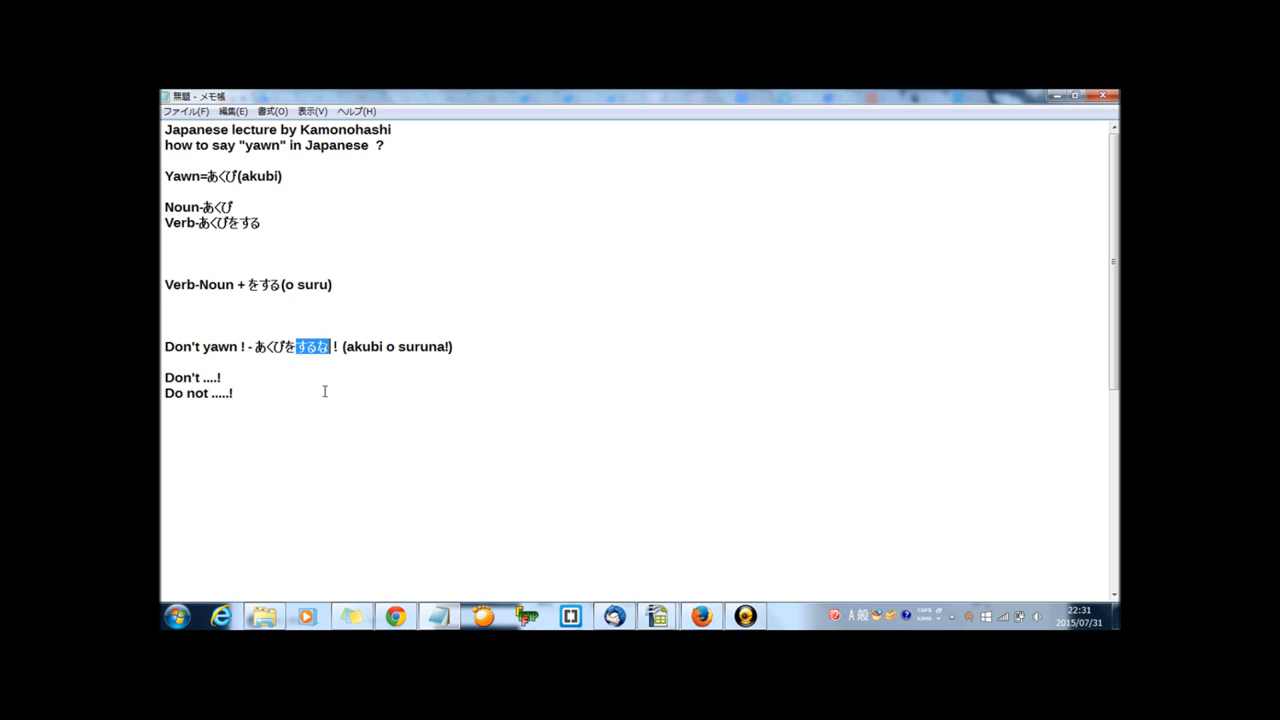
{"action": "left_click", "coordinate": [218, 376]}
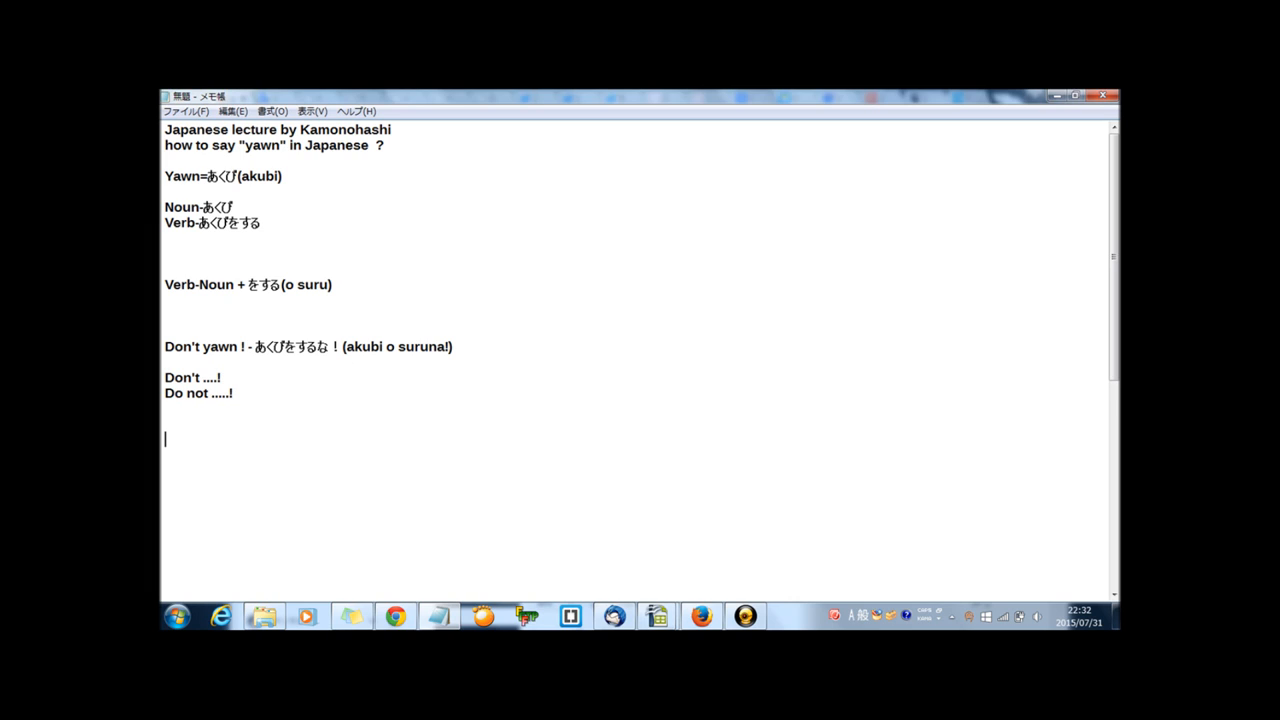
Step: Write the example sentence His lecture makes me yawn
{"action": "type", "text": "His"}
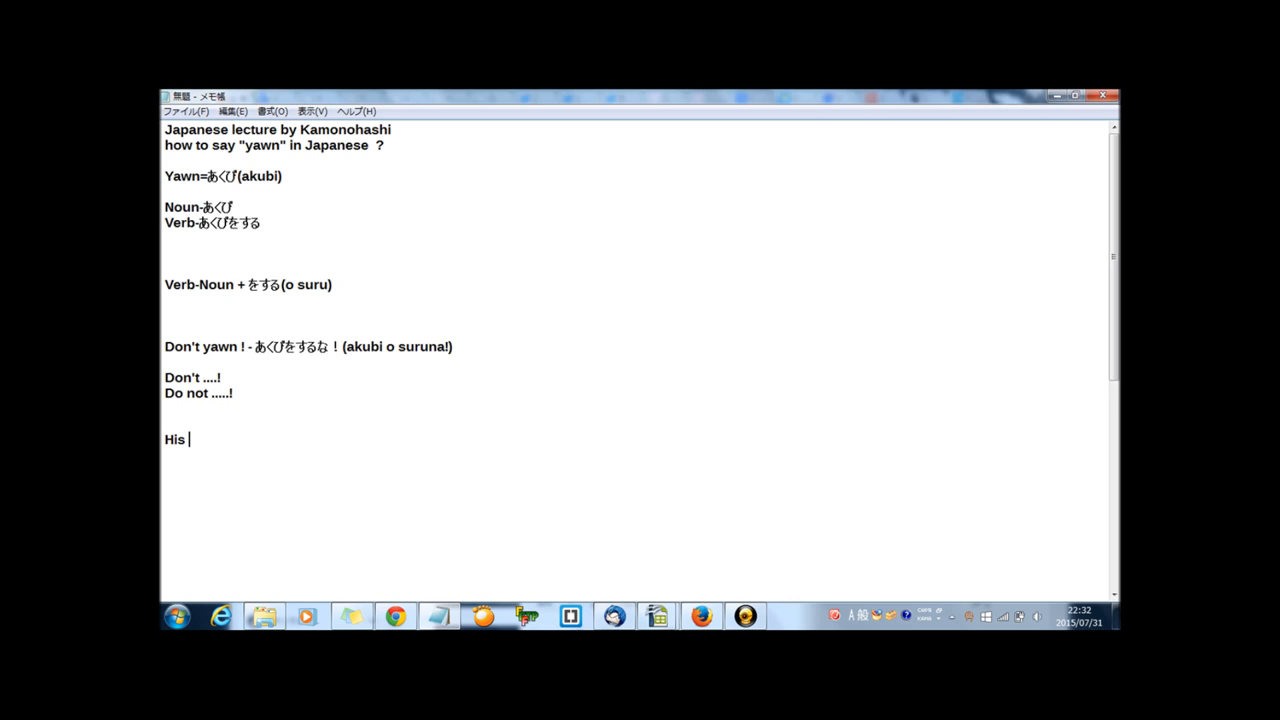
{"action": "type", "text": "lect"}
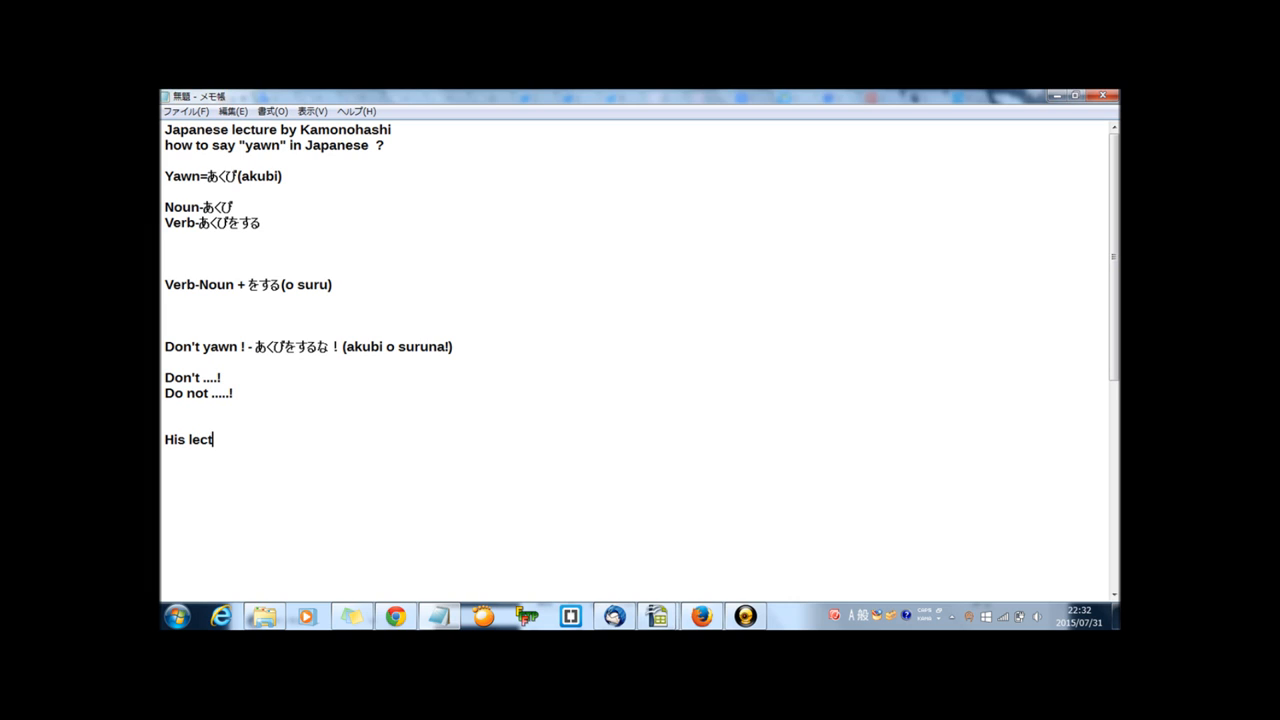
{"action": "type", "text": "ure mak"}
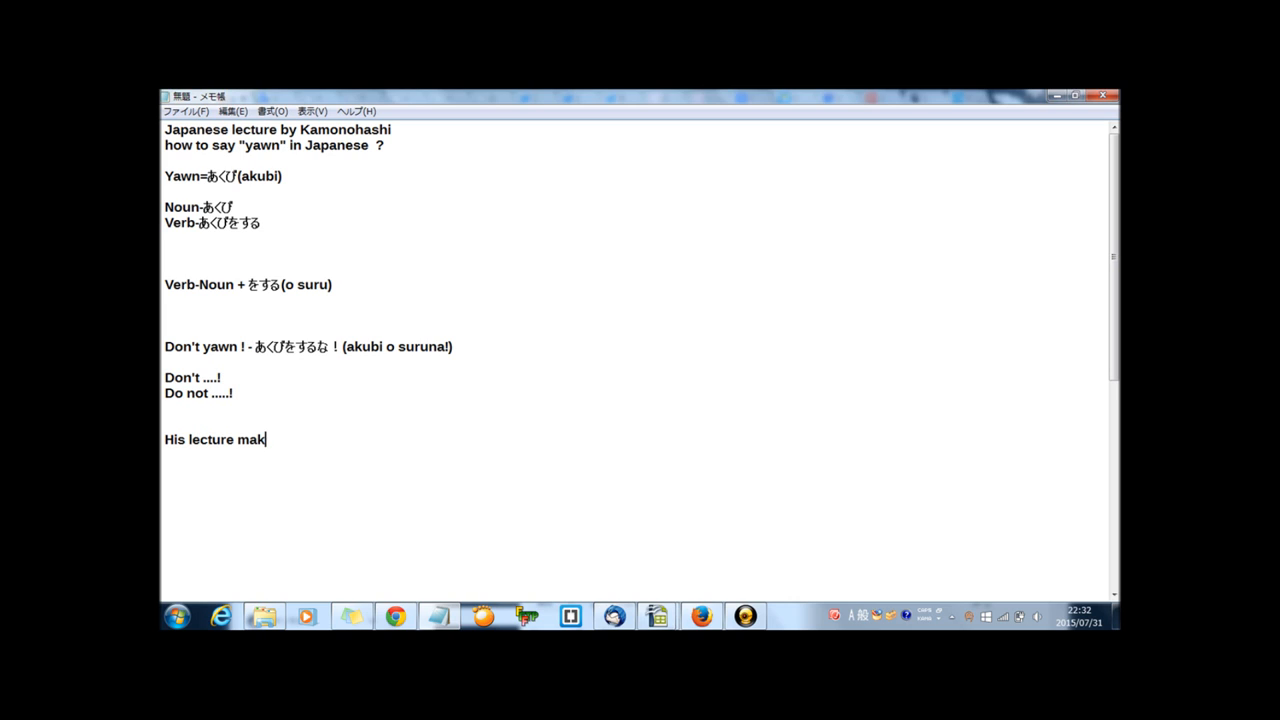
{"action": "type", "text": "es me"}
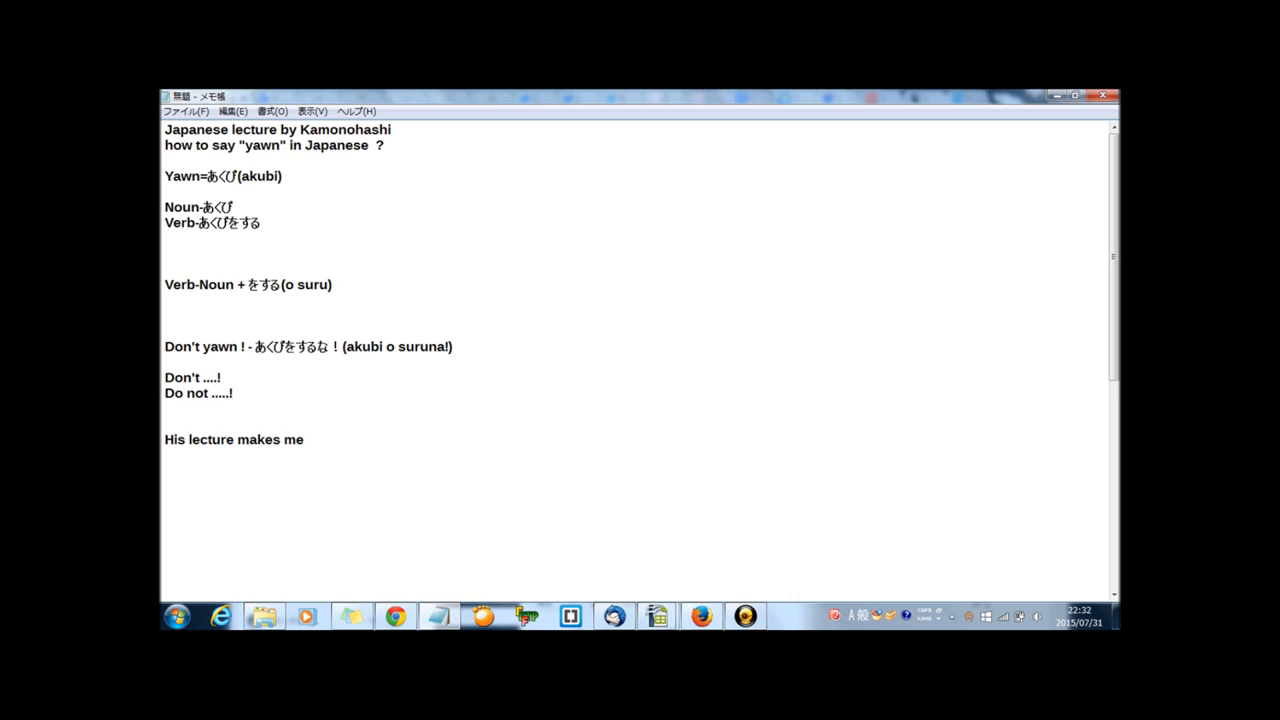
{"action": "type", "text": "yawn"}
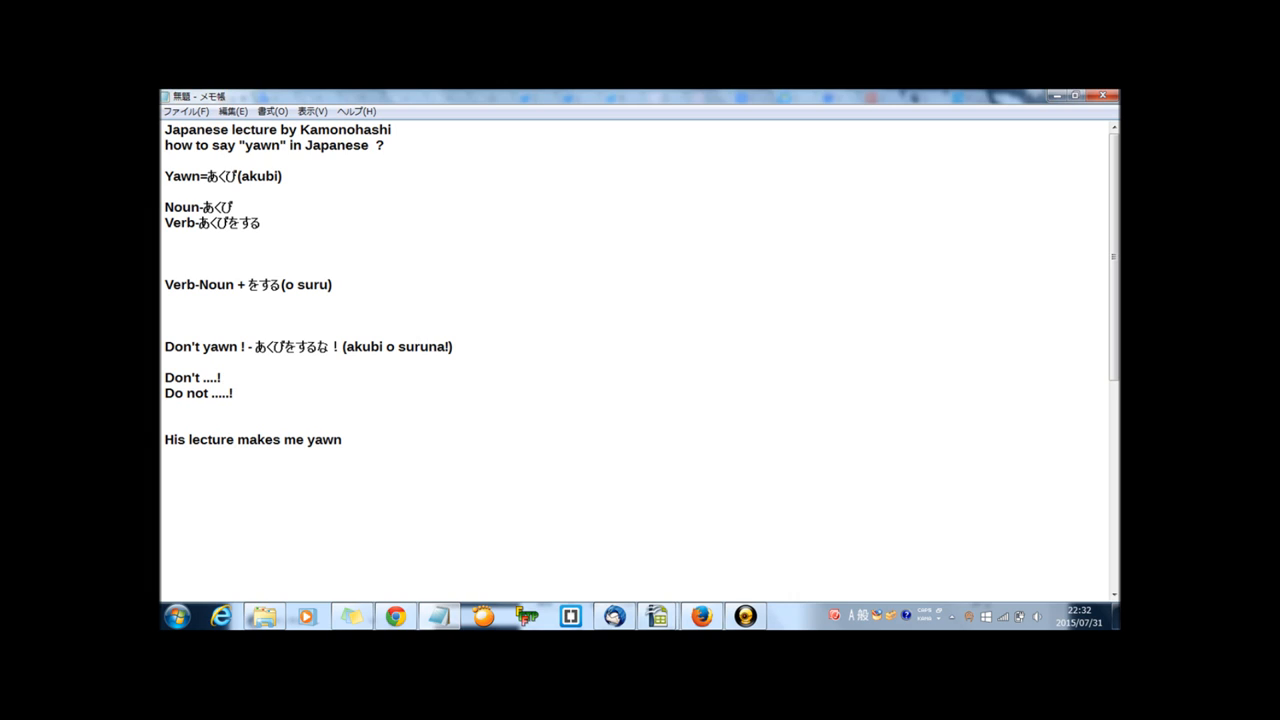
{"action": "type", "text": "."}
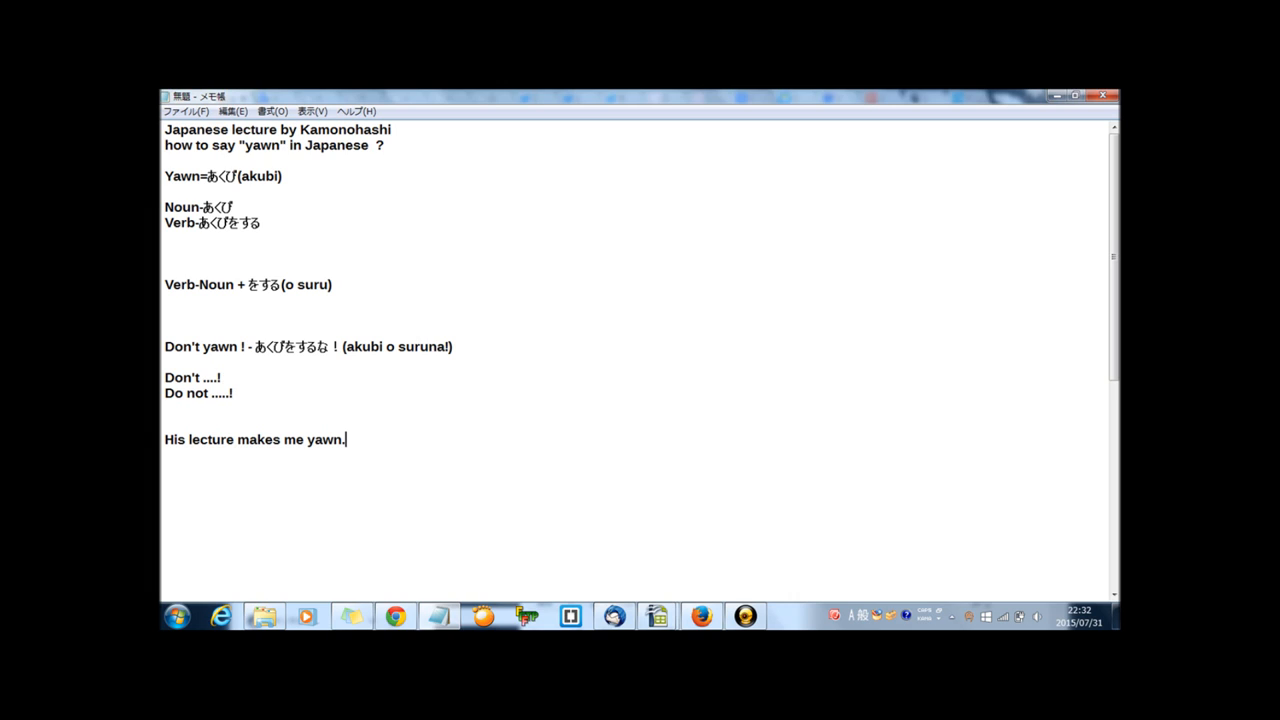
Step: Append 彼の講義はあくびがでる(kare no kougi wa akubi ga deru) and begin the He yawned line
{"action": "type", "text": "-か"}
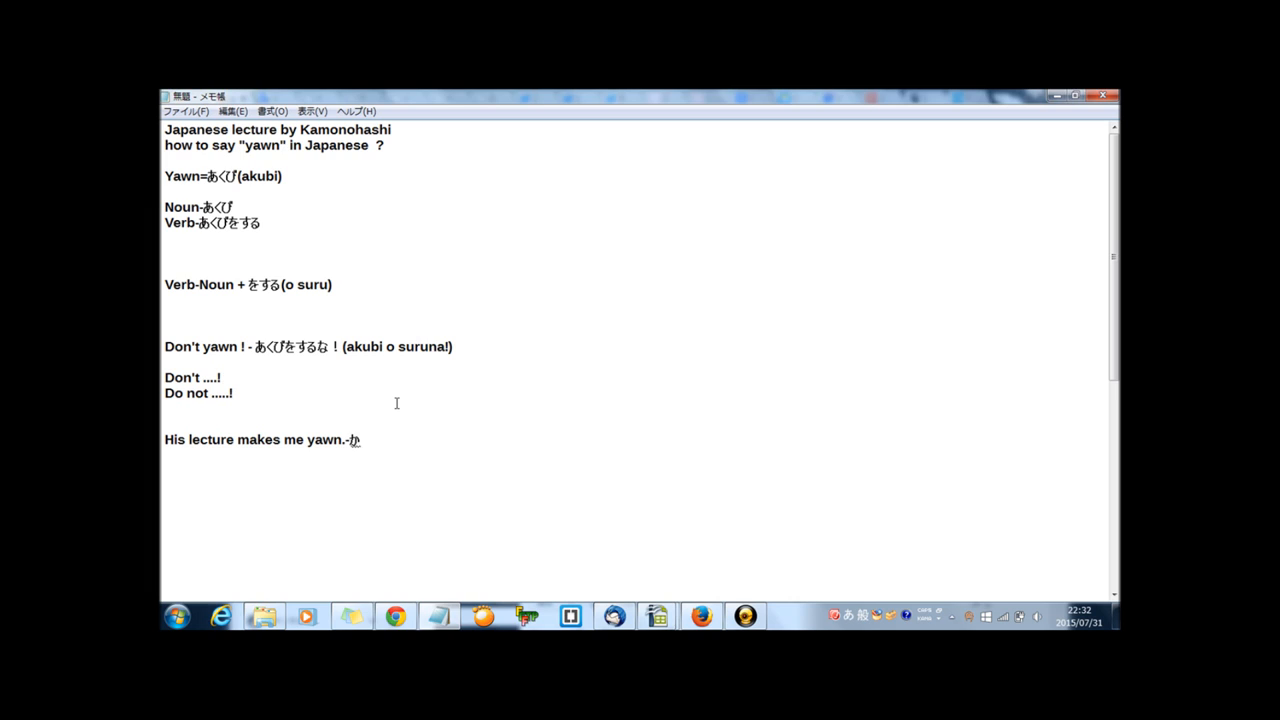
{"action": "type", "text": "彼の講義に"}
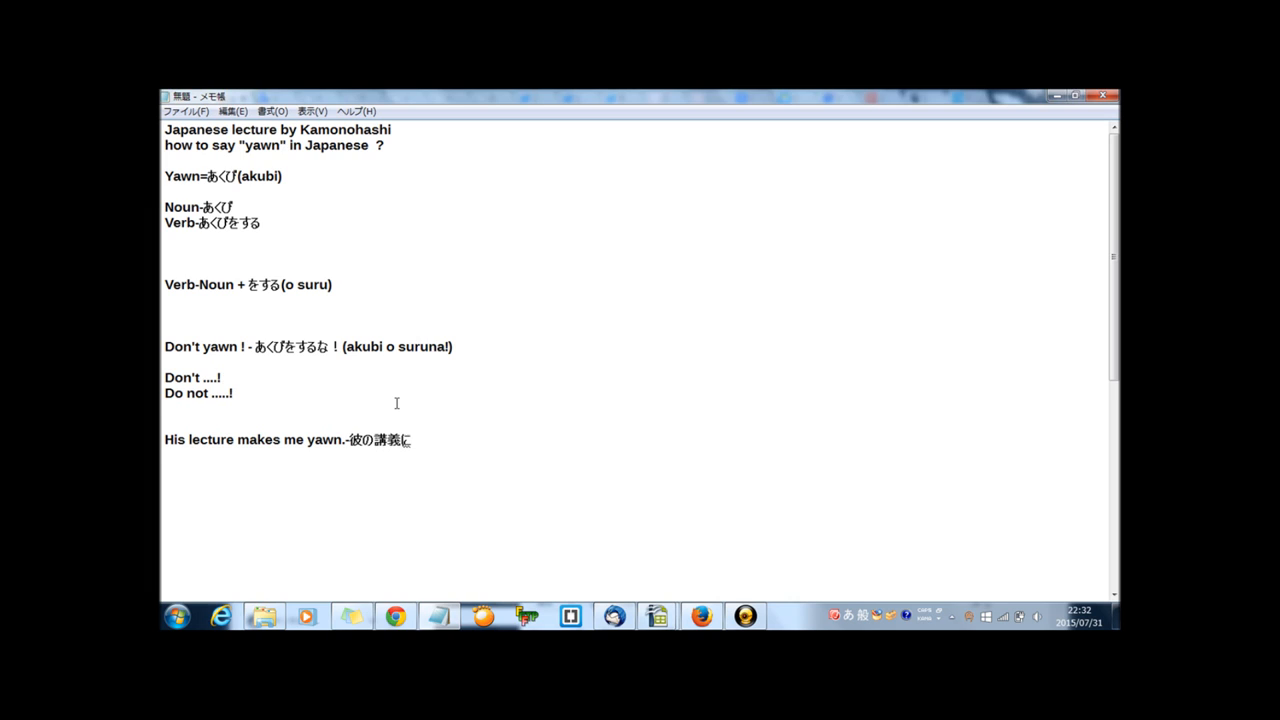
{"action": "type", "text": "h"}
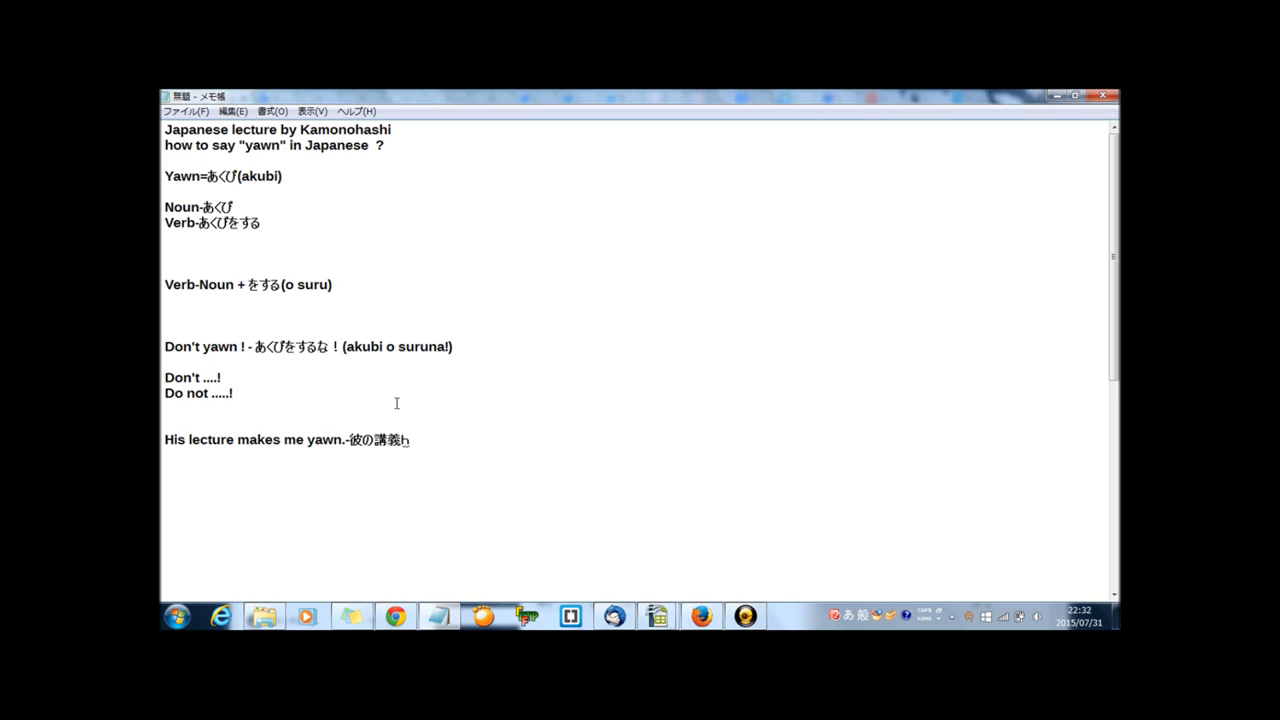
{"action": "type", "text": "はあ"}
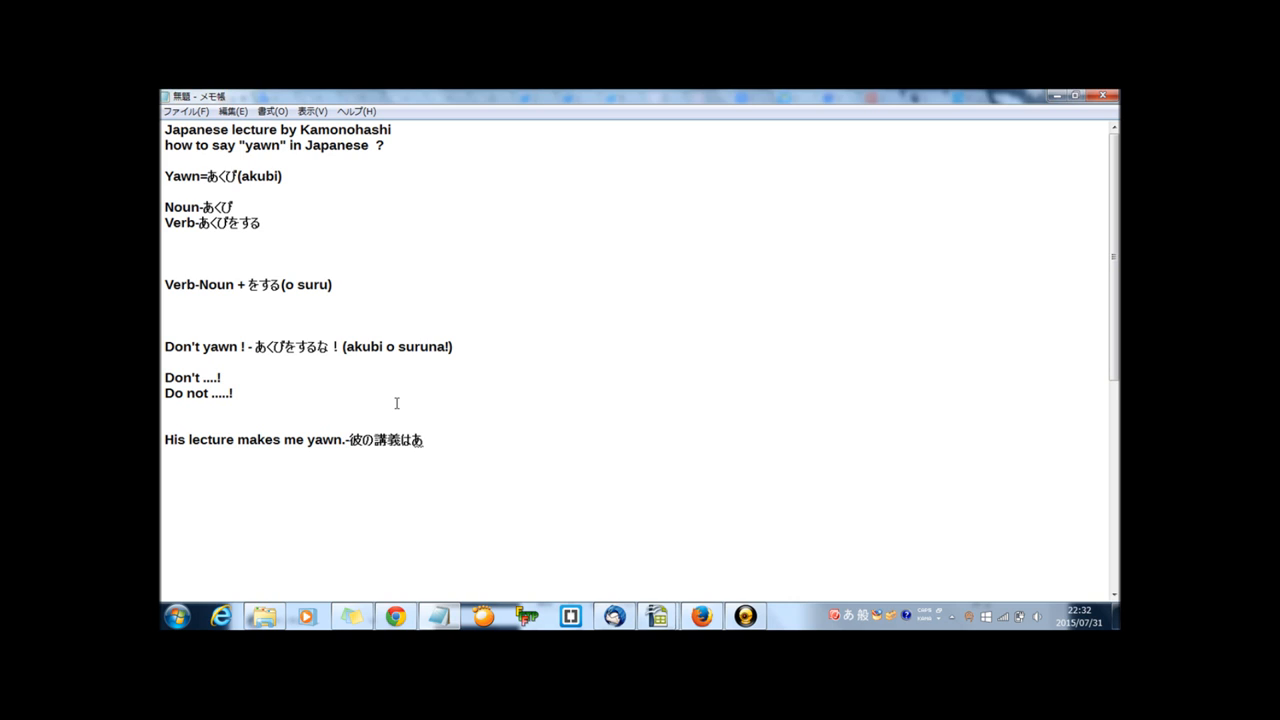
{"action": "type", "text": "くびがでる"}
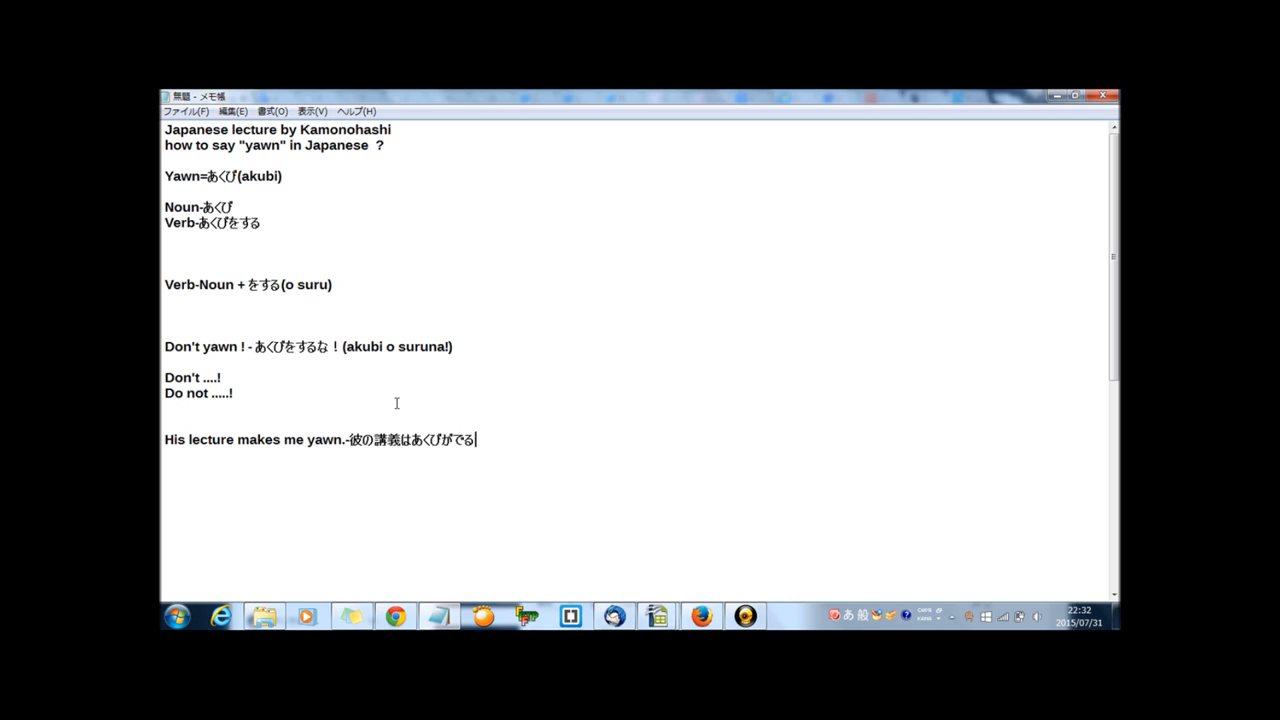
{"action": "type", "text": "(kare no"}
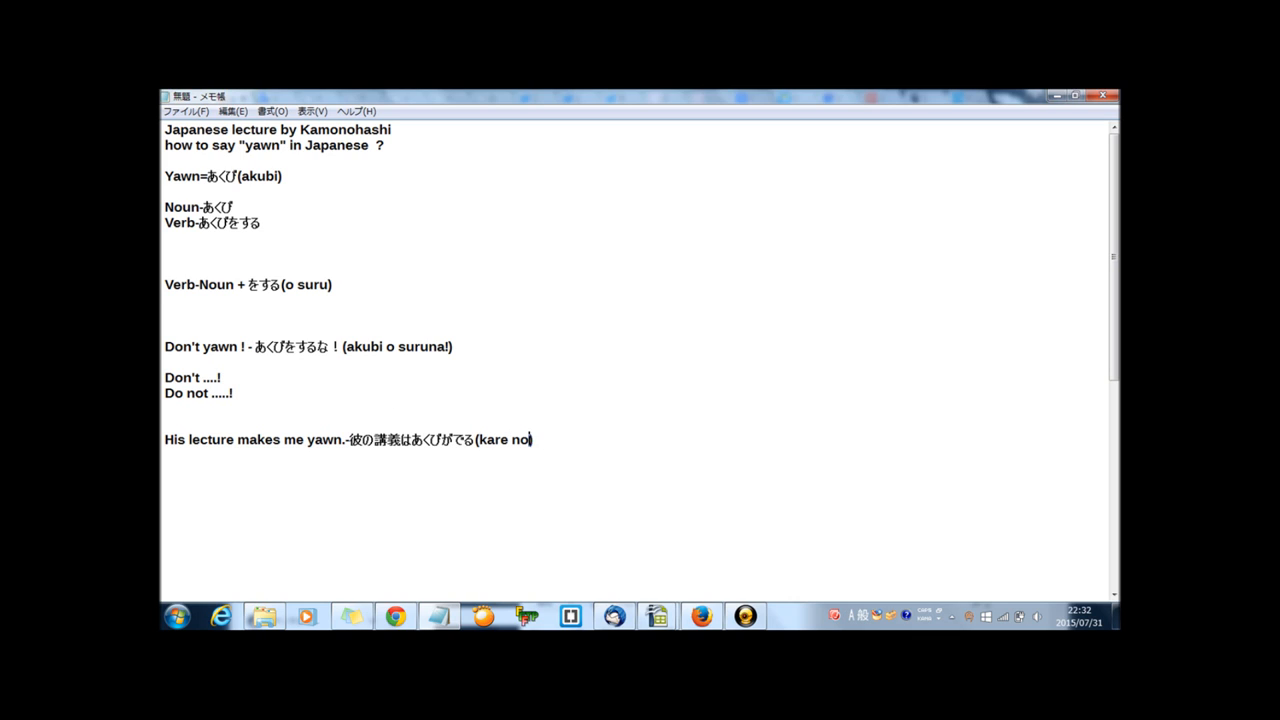
{"action": "type", "text": "kougi wa akubi ga deru)"}
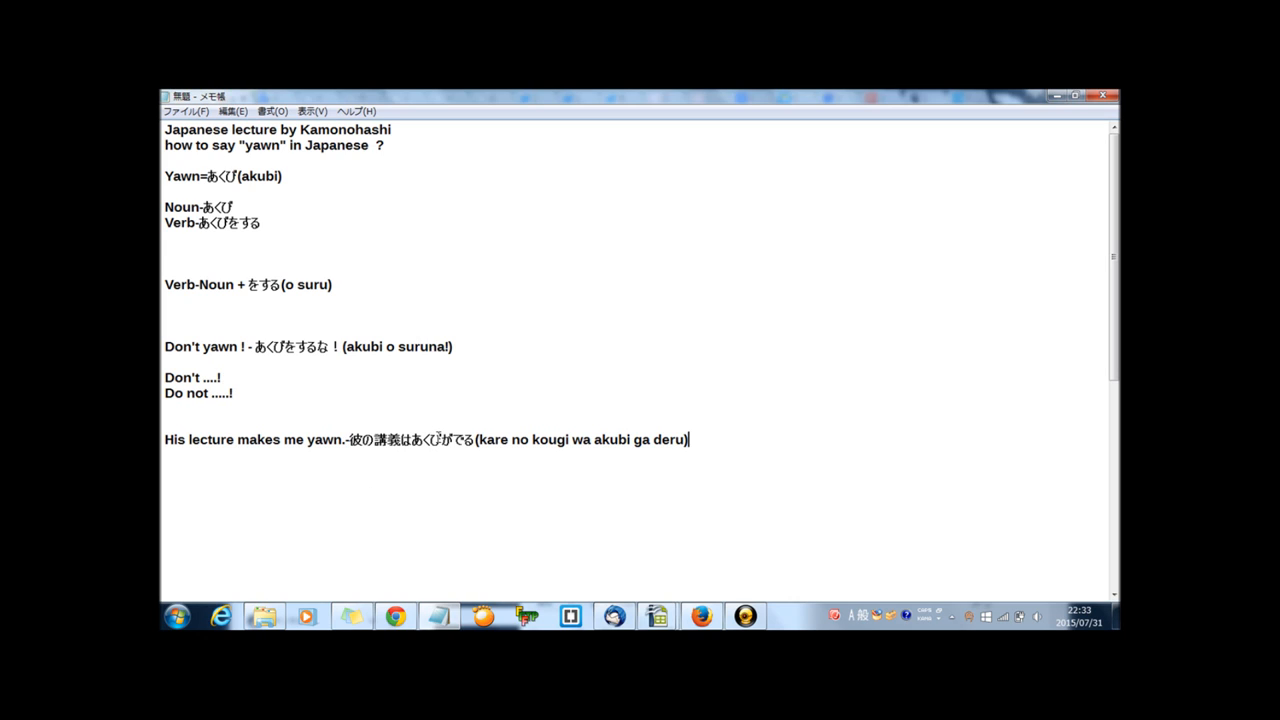
{"action": "type", "text": "He yawned and said \"Good nig"}
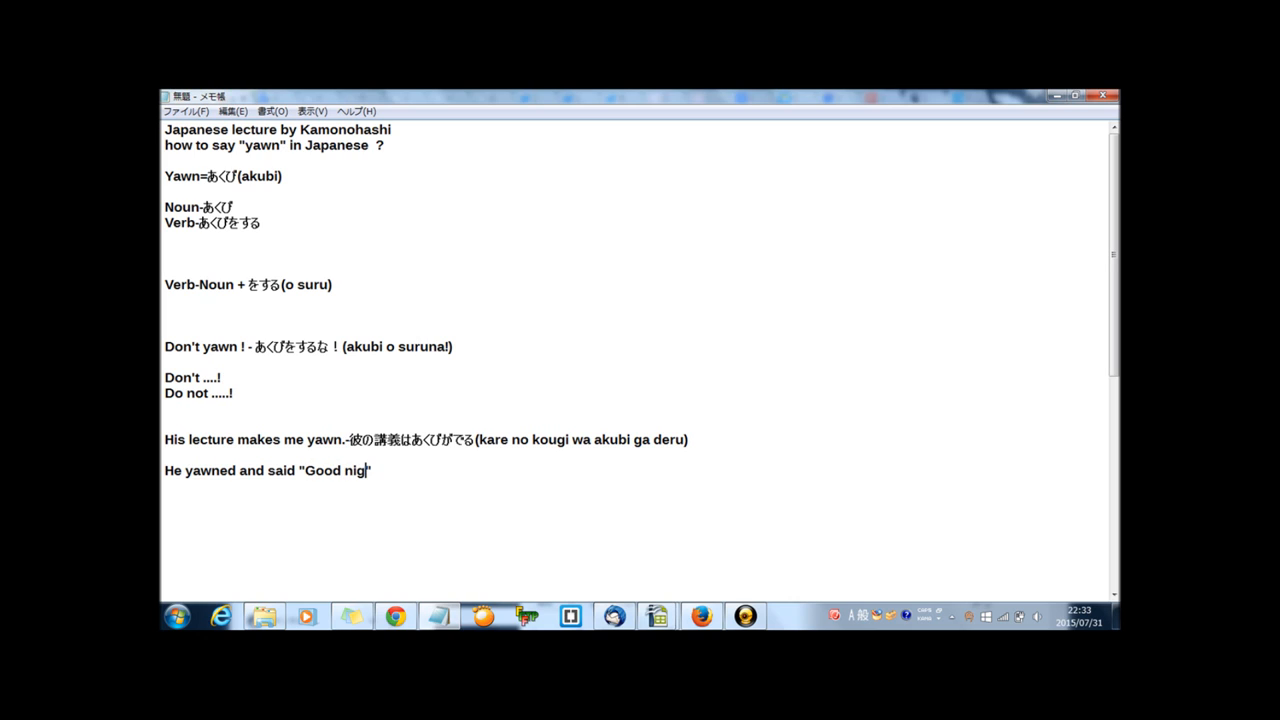
Step: Finish "Good night" and add 彼はあくびをして「おやすみ」と言った(kare wa akubi o shite oy…
{"action": "type", "text": "ht\" -"}
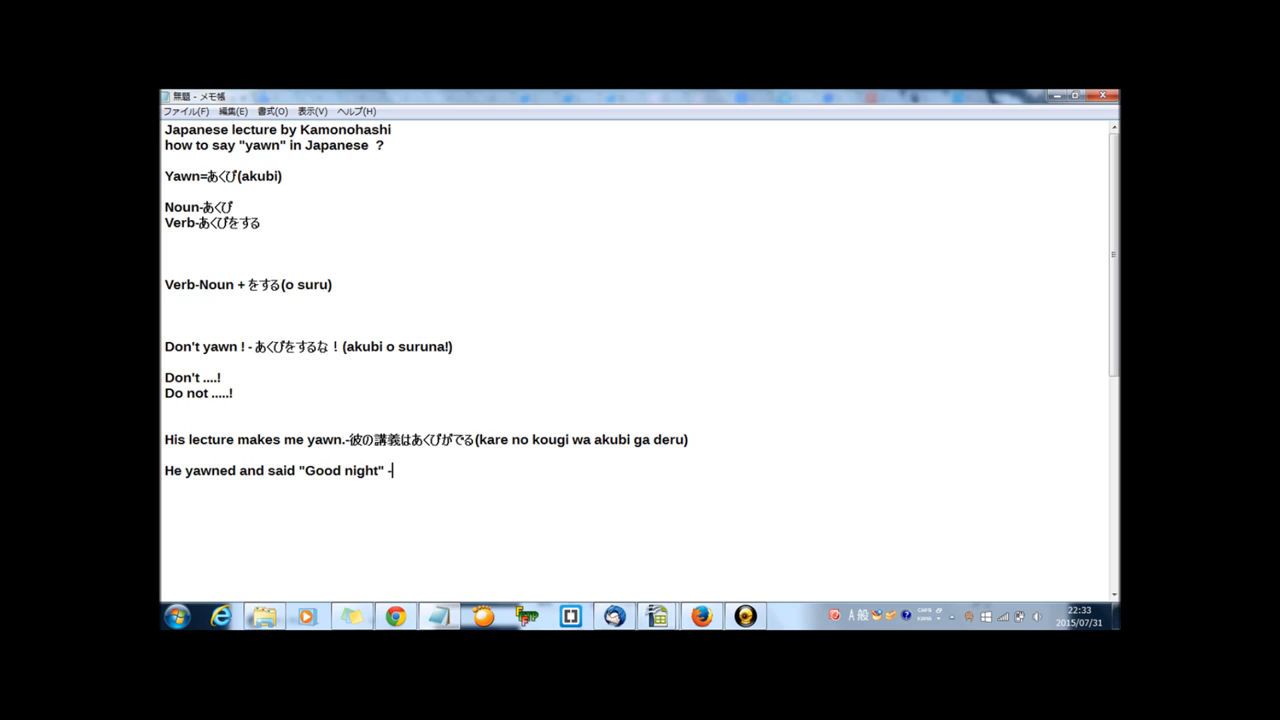
{"action": "type", "text": "彼はあくびをして"}
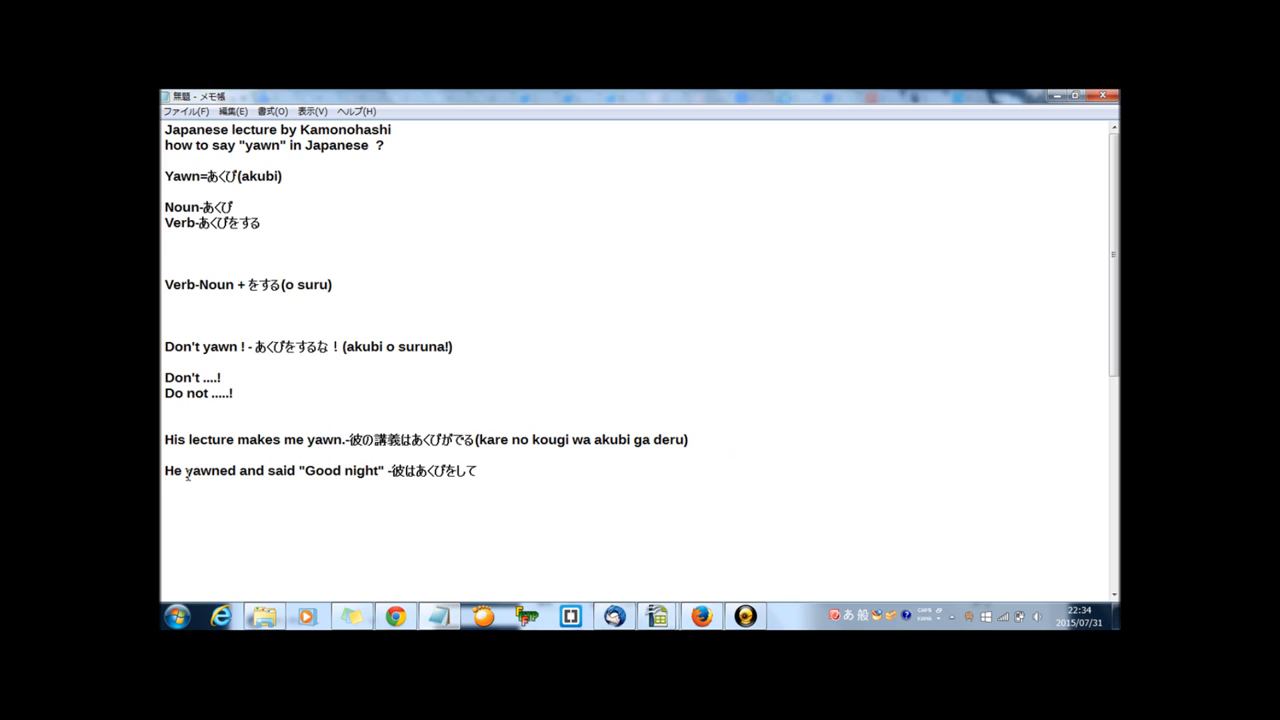
{"action": "type", "text": "「おやすみ」と言った"}
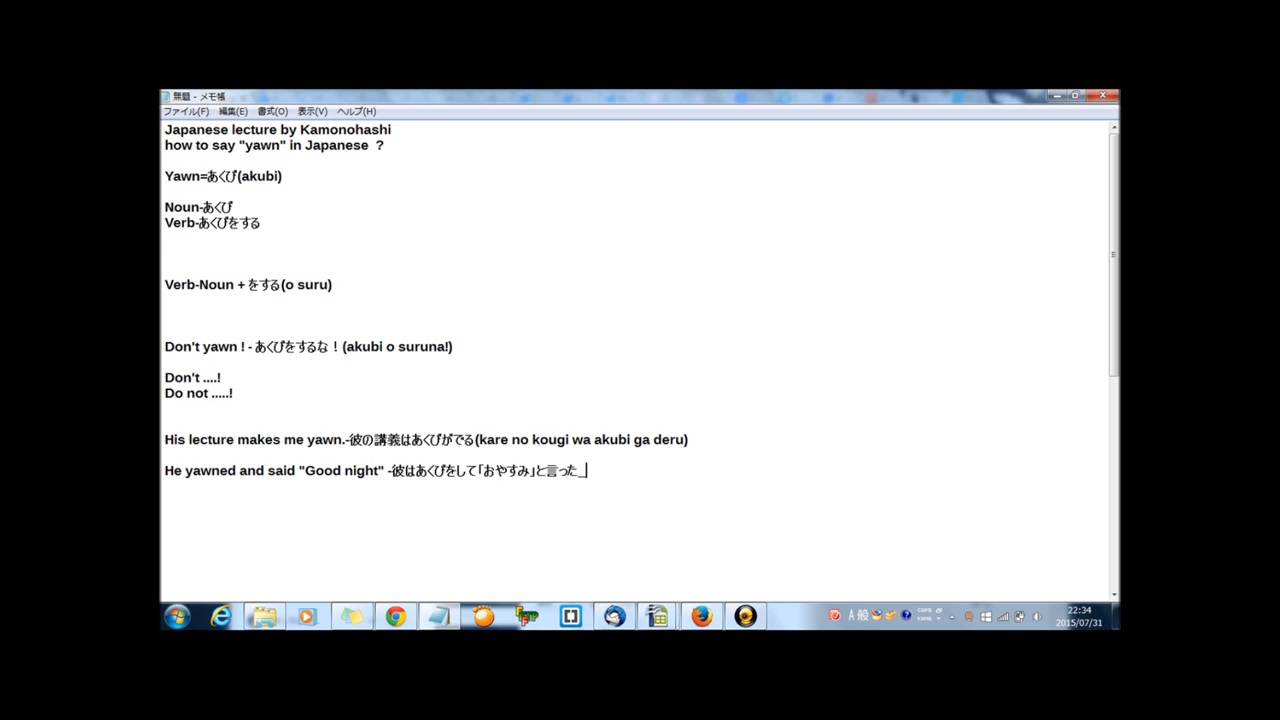
{"action": "type", "text": "(kare wa akubi o shite oy"}
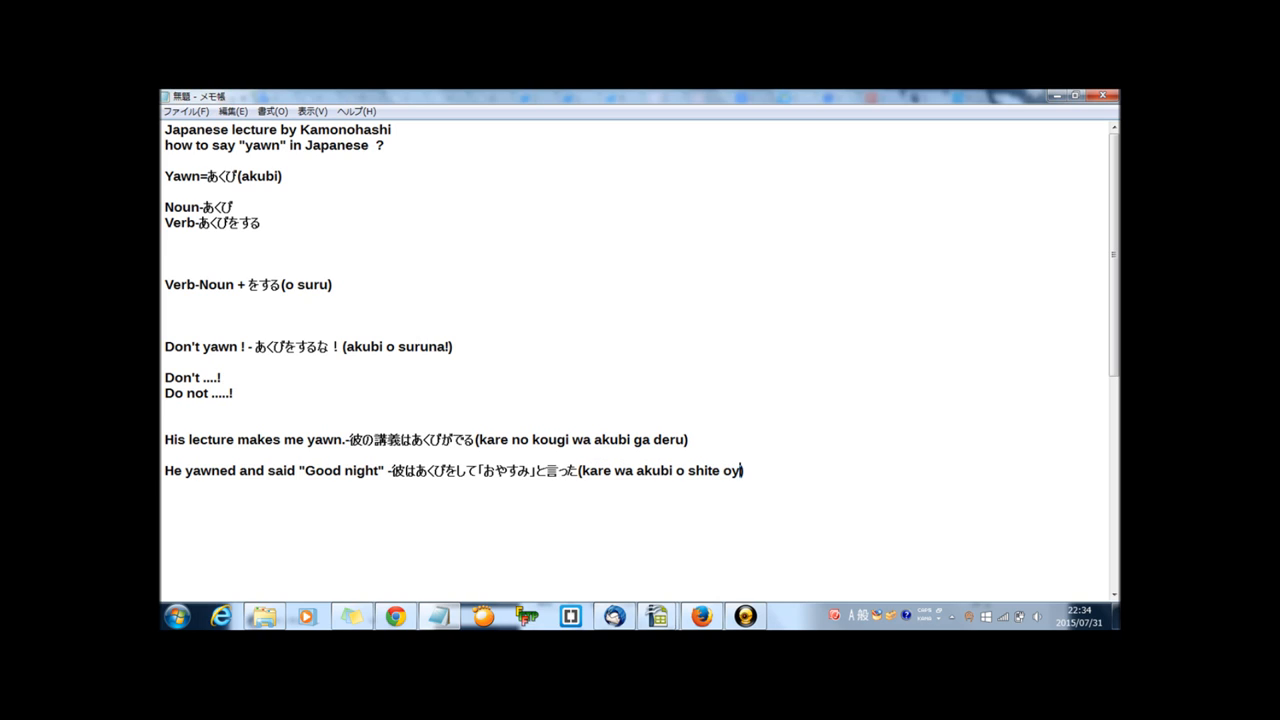
Step: Scroll down to the closing Thanks for your watching / See you tomorrow message
{"action": "scroll", "scroll_direction": "down", "scroll_amount": 3}
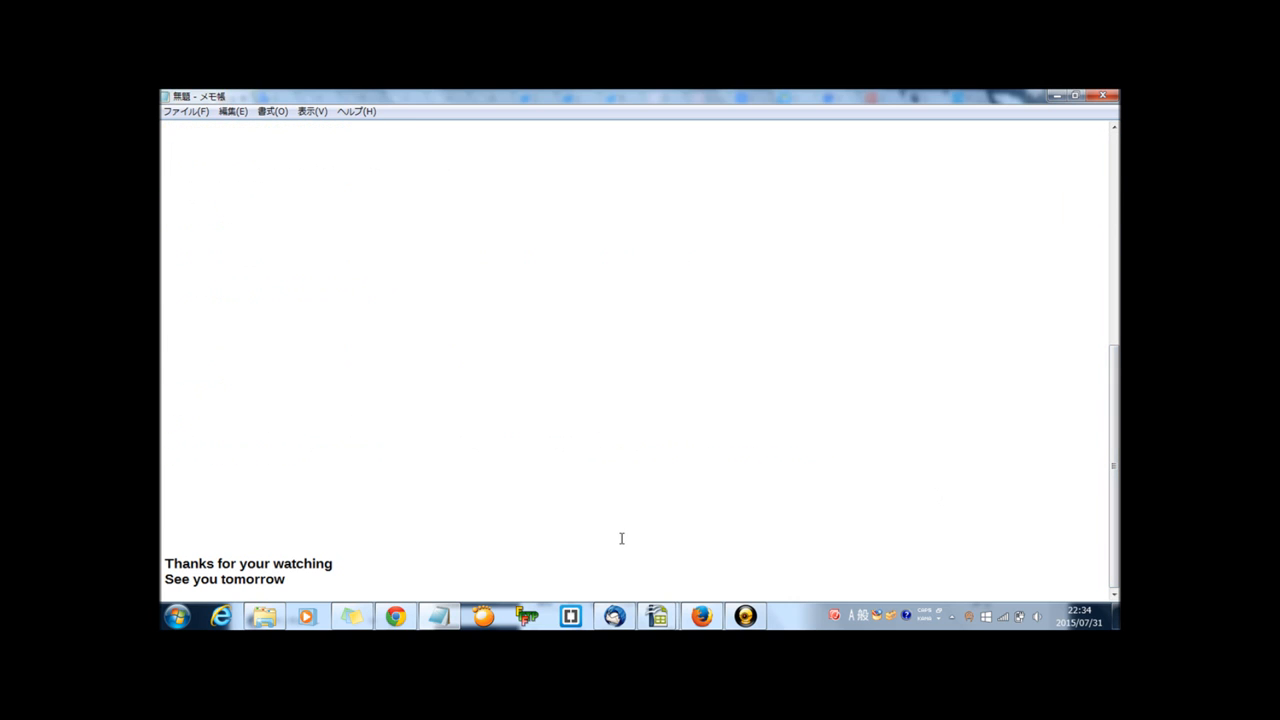
{"action": "mouse_move", "coordinate": [672, 534]}
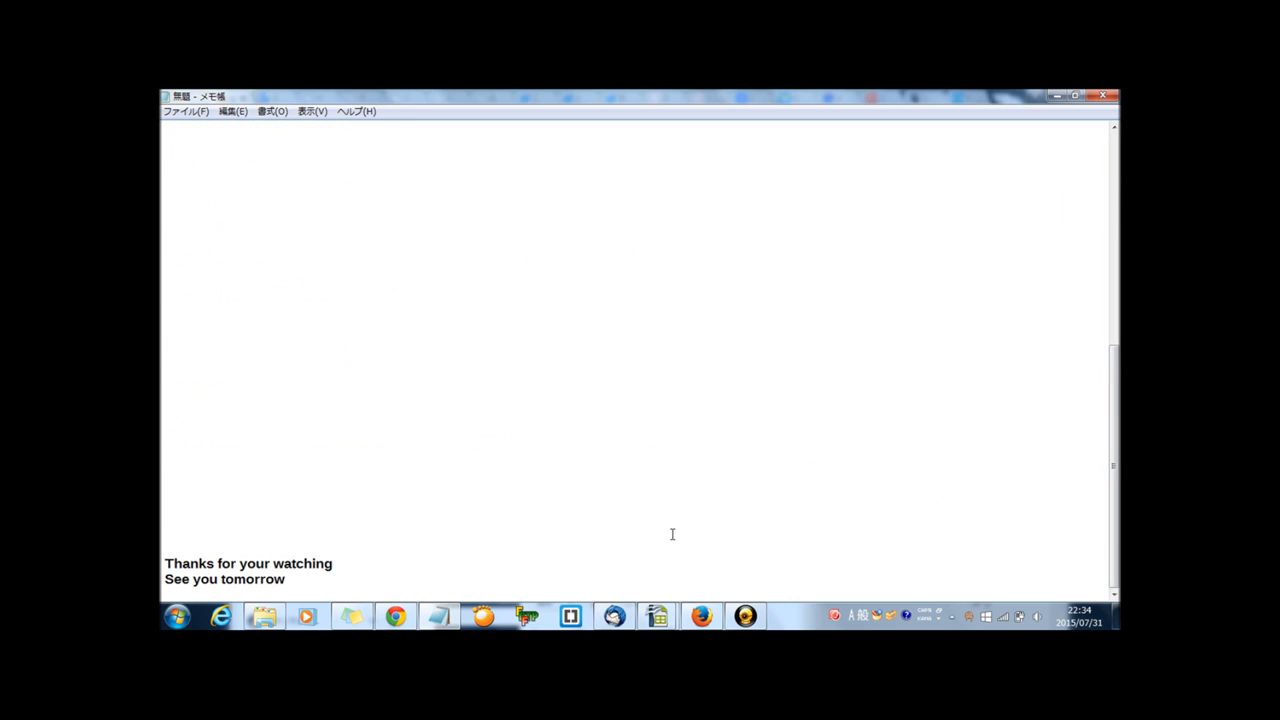